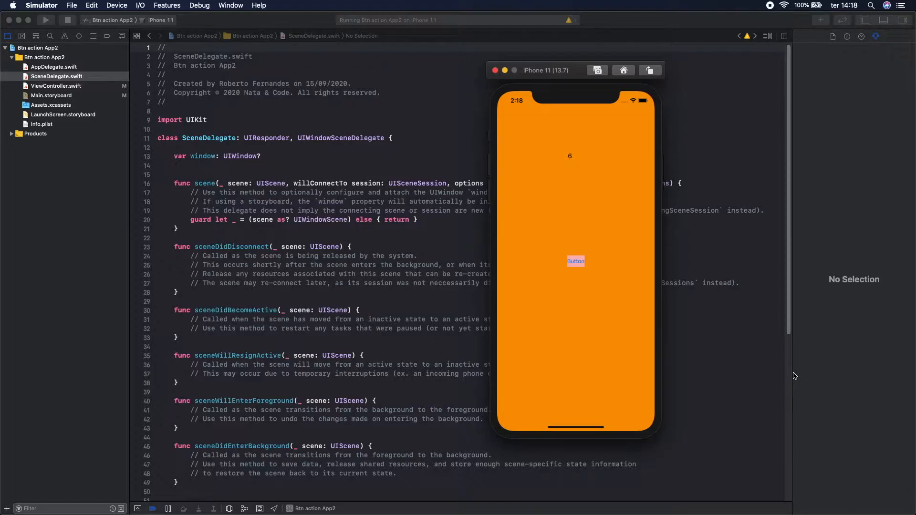
{"action": "mouse_move", "coordinate": [669, 292]}
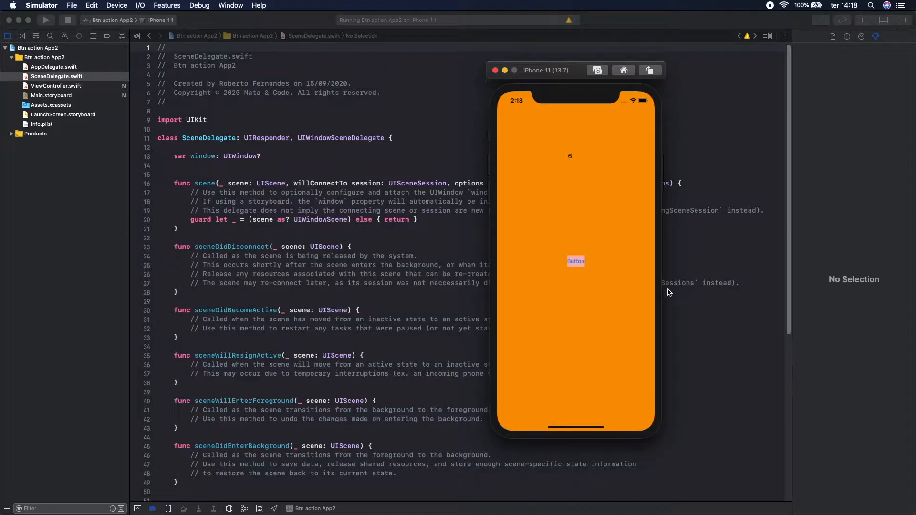
{"action": "mouse_move", "coordinate": [570, 271]}
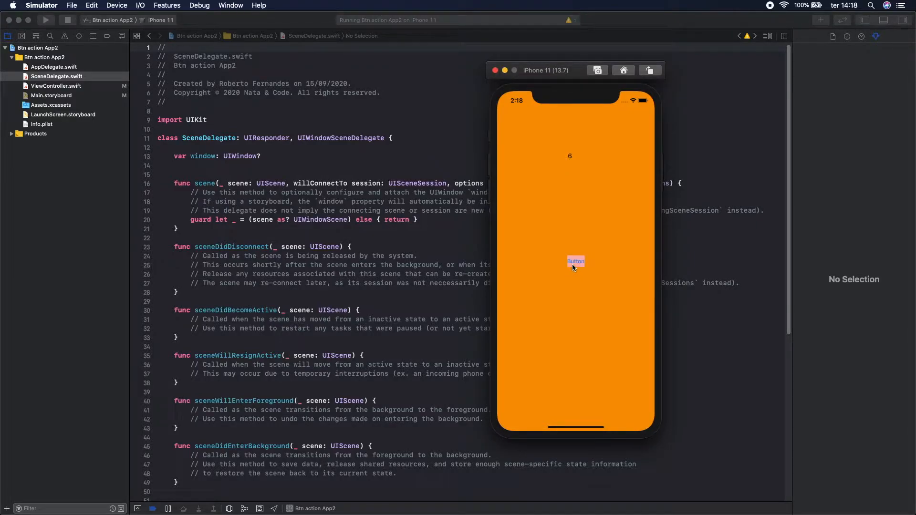
Tap the app's pink button in Simulator so the label count reaches 7.
{"action": "left_click", "coordinate": [575, 260]}
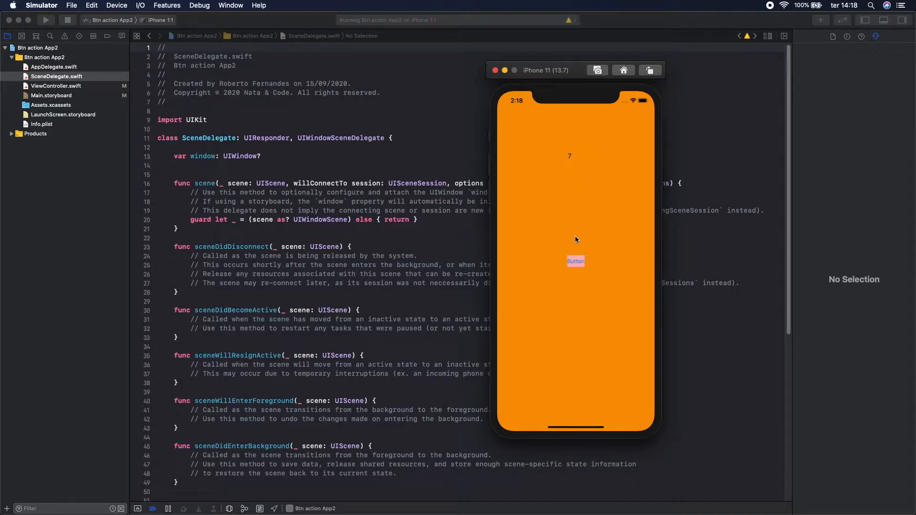
{"action": "left_click", "coordinate": [575, 261]}
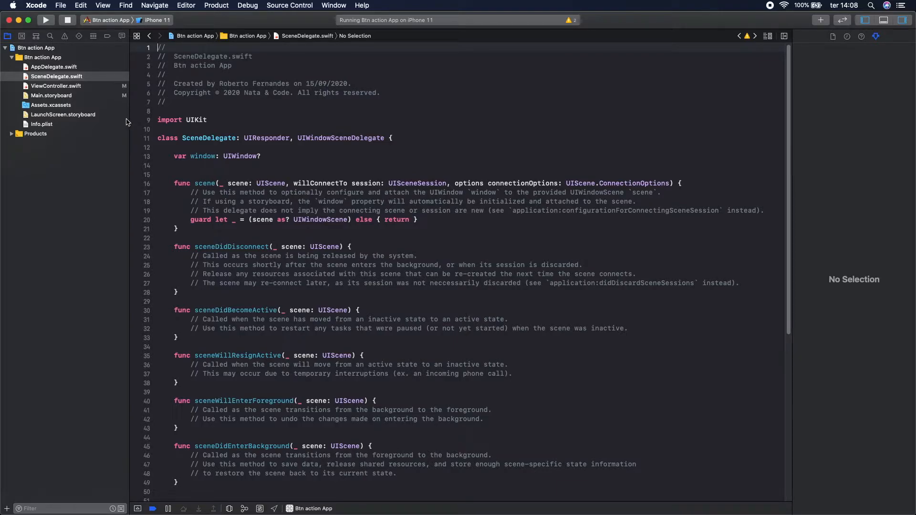
Choose File > New > Project from Xcode's menu.
{"action": "left_click", "coordinate": [60, 5]}
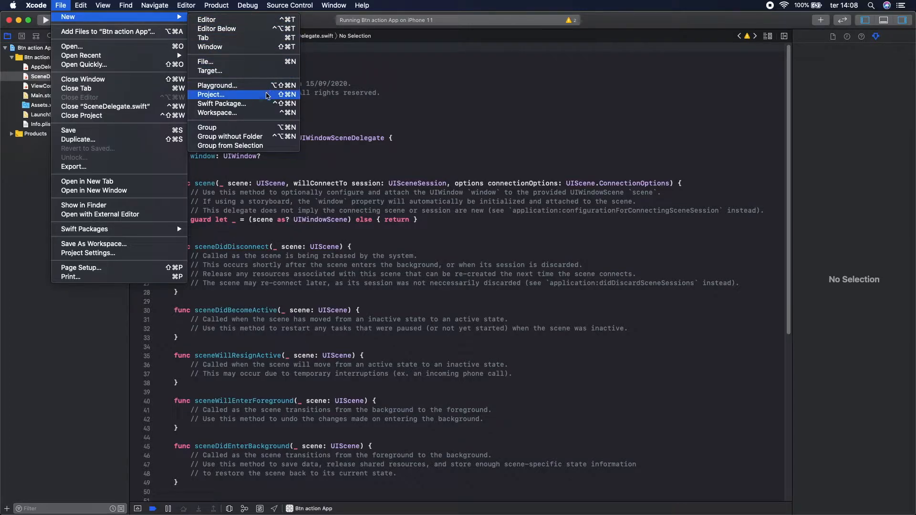
{"action": "left_click", "coordinate": [211, 95]}
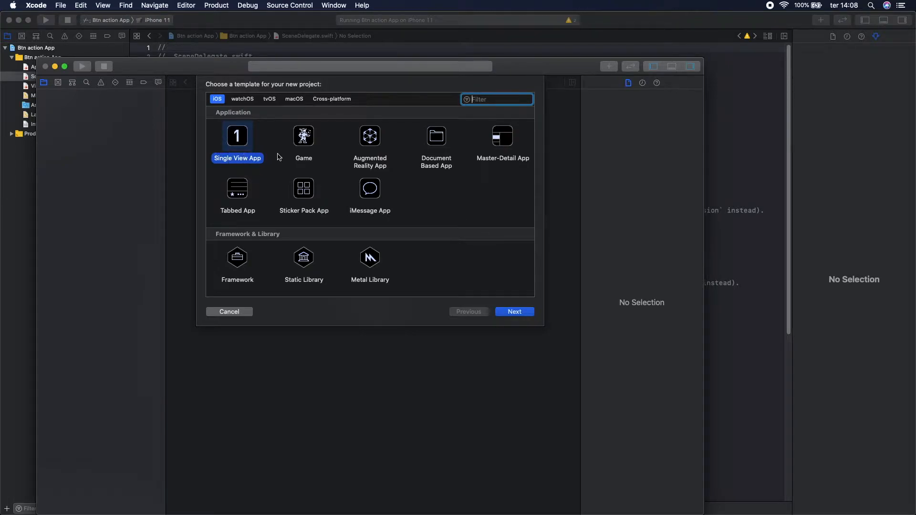
Continue with the Single View App template and name the product 'Btn action App'.
{"action": "left_click", "coordinate": [513, 311]}
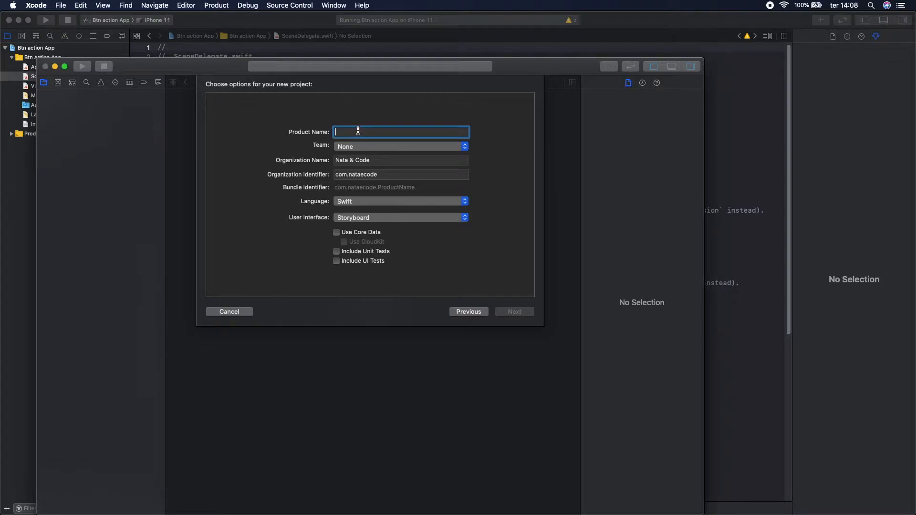
{"action": "type", "text": "Btn action App"}
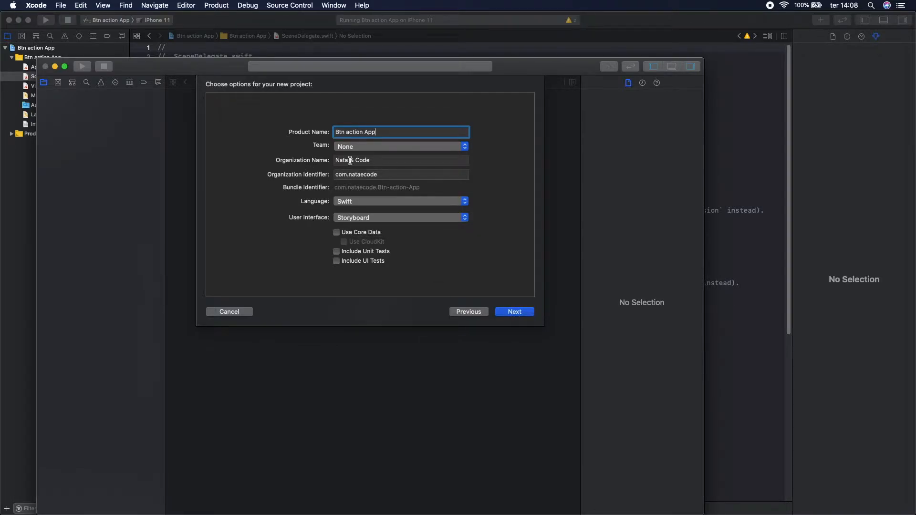
{"action": "mouse_move", "coordinate": [352, 159]}
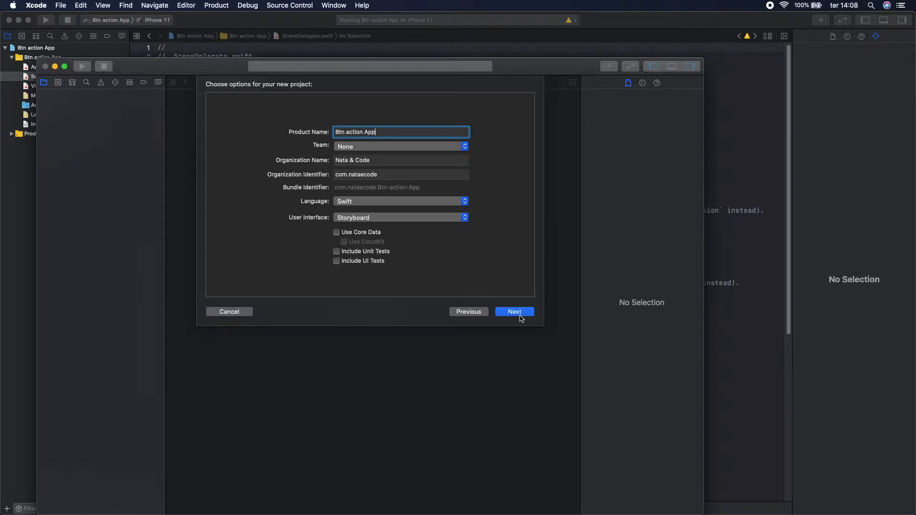
Dismiss the replace-project error, rename the project 'Btn action App2' and create it.
{"action": "left_click", "coordinate": [513, 312]}
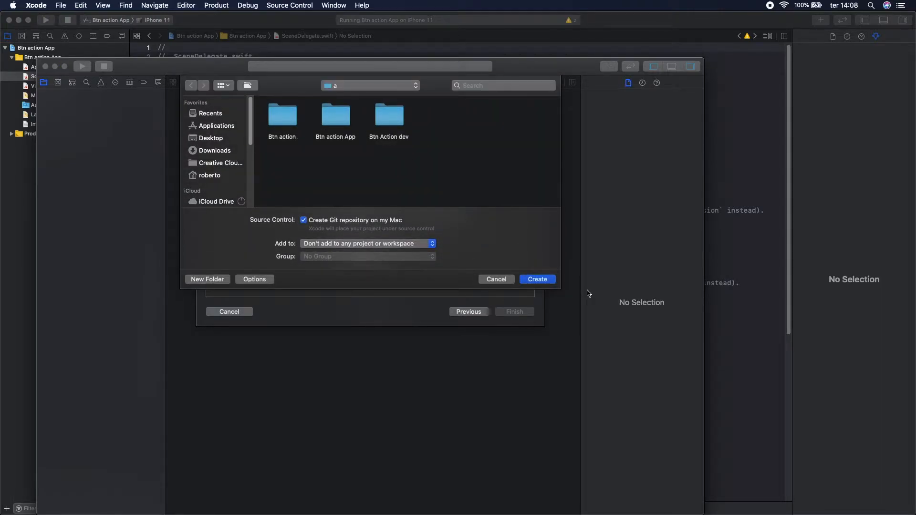
{"action": "left_click", "coordinate": [536, 279]}
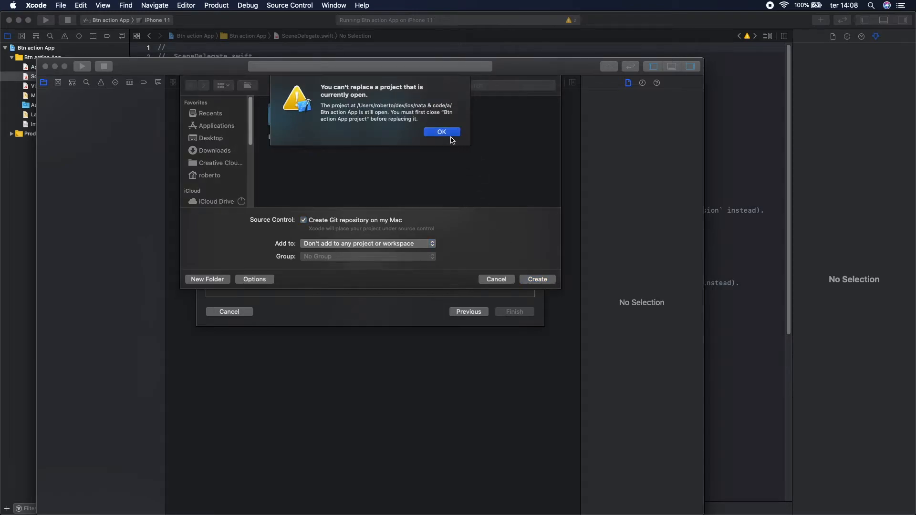
{"action": "left_click", "coordinate": [442, 132]}
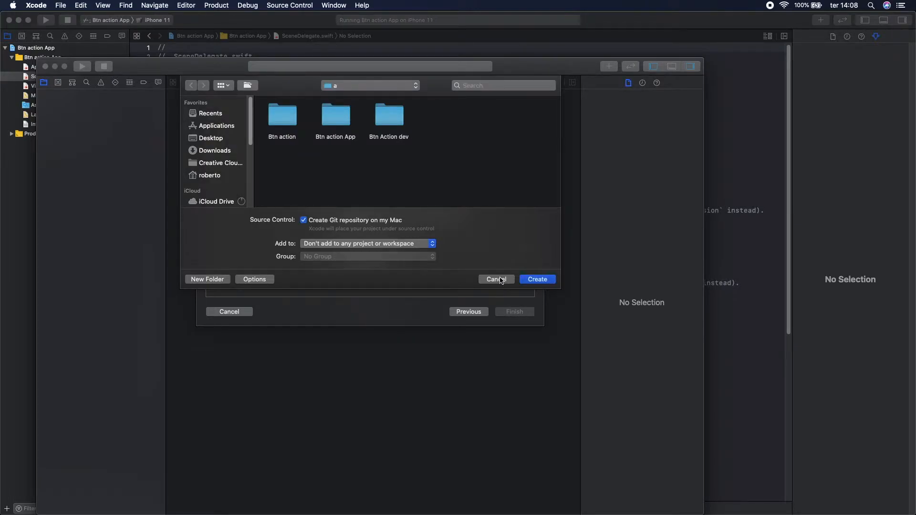
{"action": "left_click", "coordinate": [495, 279]}
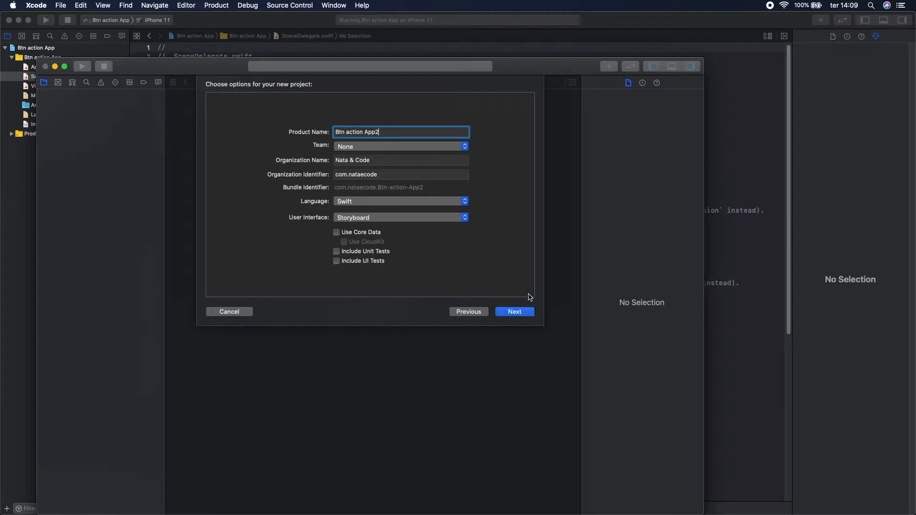
{"action": "left_click", "coordinate": [513, 311]}
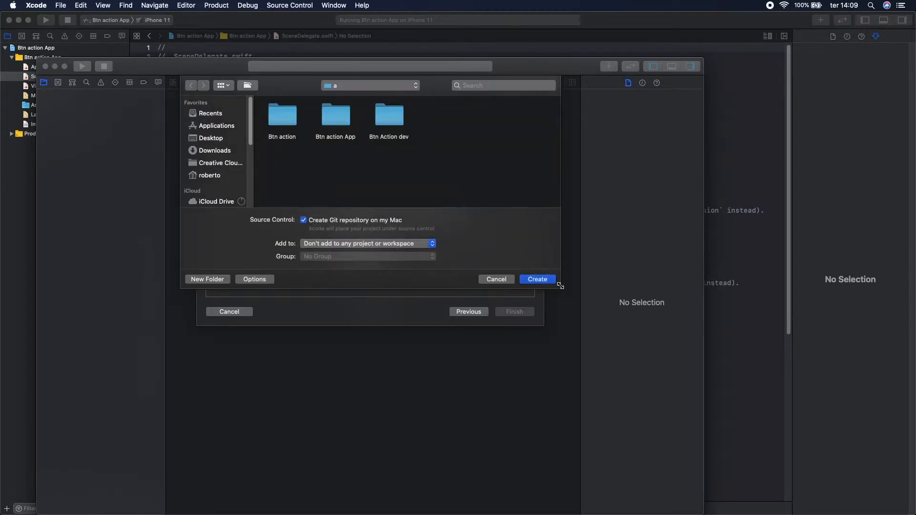
{"action": "mouse_move", "coordinate": [558, 274]}
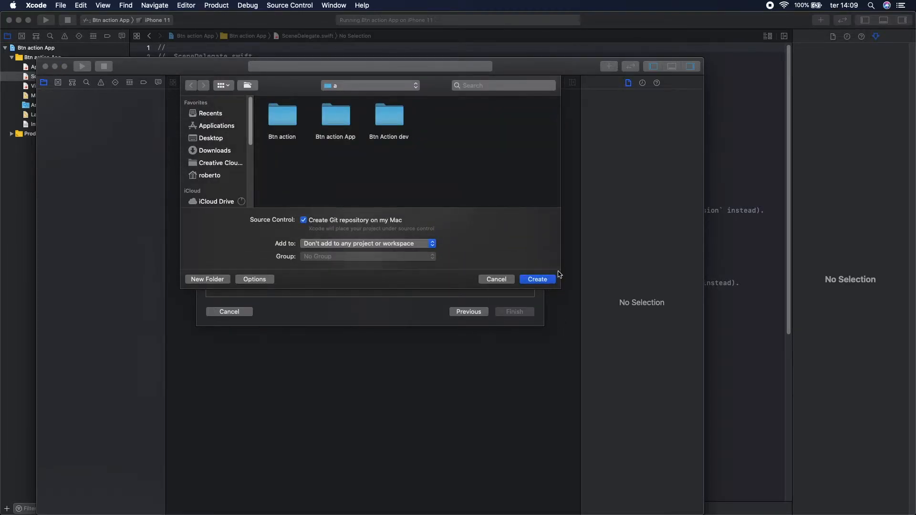
{"action": "left_click", "coordinate": [535, 278]}
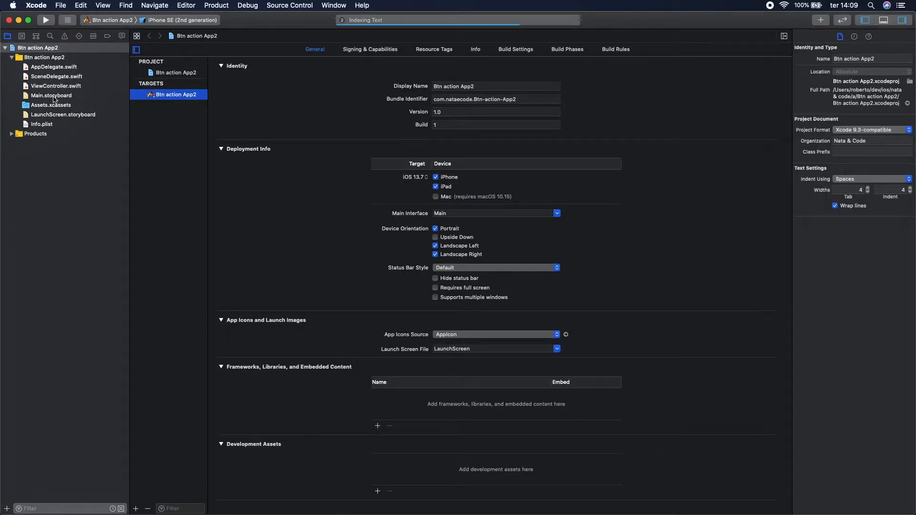
Set the Main.storyboard view's background colour to System Orange.
{"action": "left_click", "coordinate": [51, 96]}
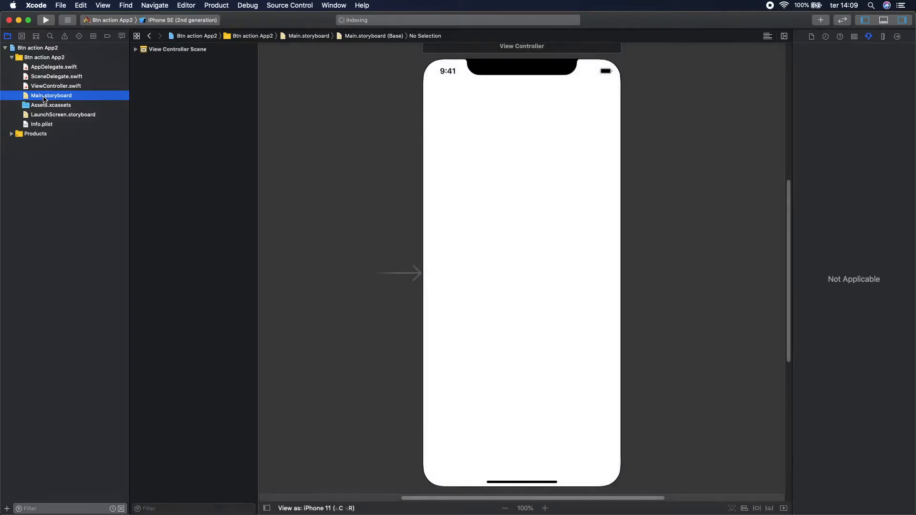
{"action": "mouse_move", "coordinate": [860, 51]}
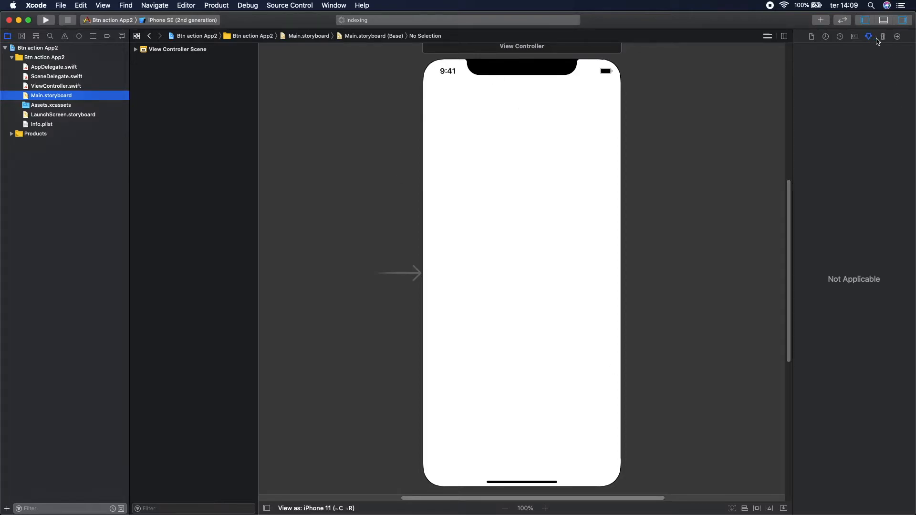
{"action": "mouse_move", "coordinate": [823, 37]}
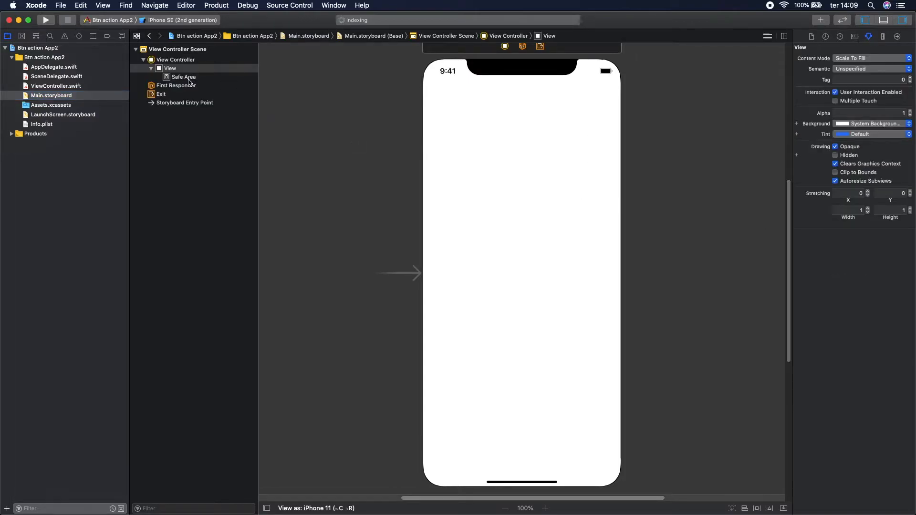
{"action": "left_click", "coordinate": [170, 68]}
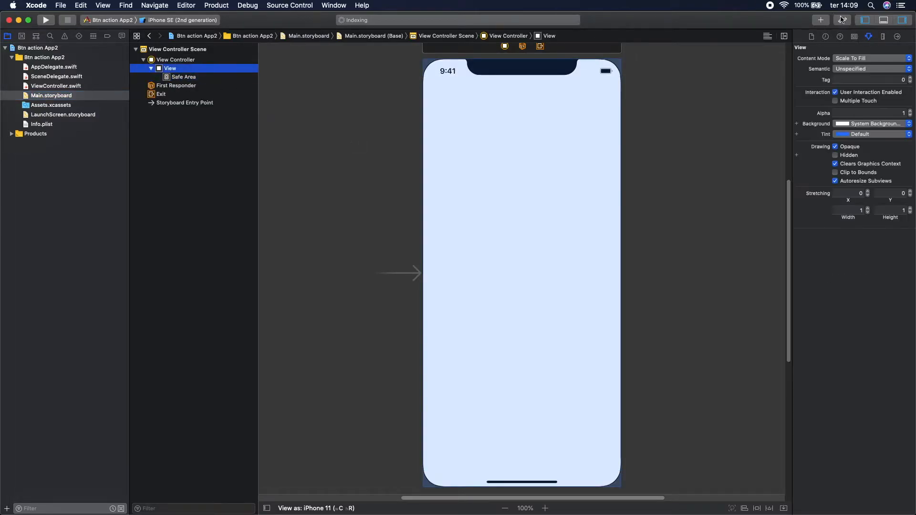
{"action": "left_click", "coordinate": [870, 123]}
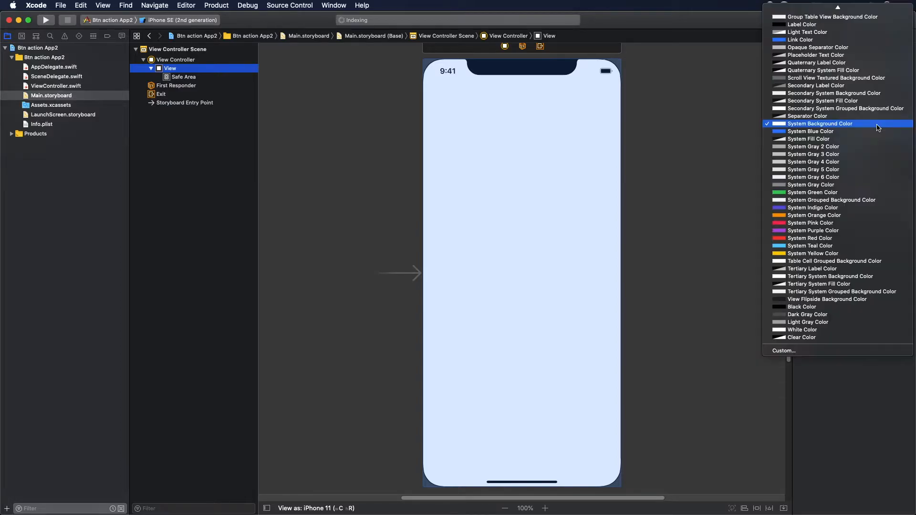
{"action": "mouse_move", "coordinate": [816, 215]}
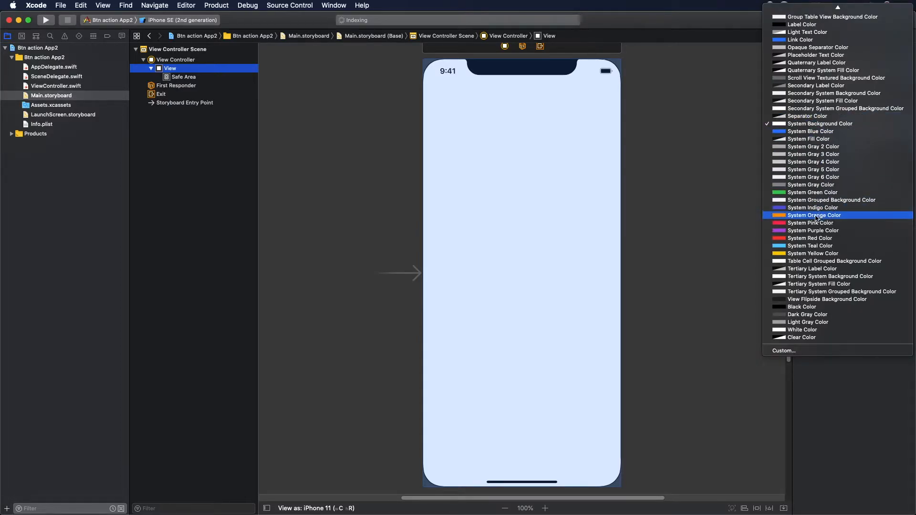
{"action": "left_click", "coordinate": [813, 215]}
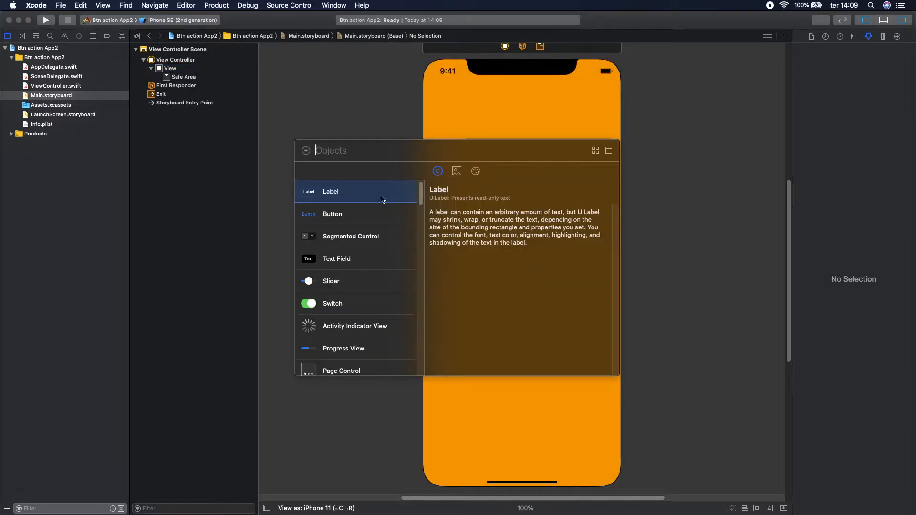
{"action": "mouse_move", "coordinate": [340, 199]}
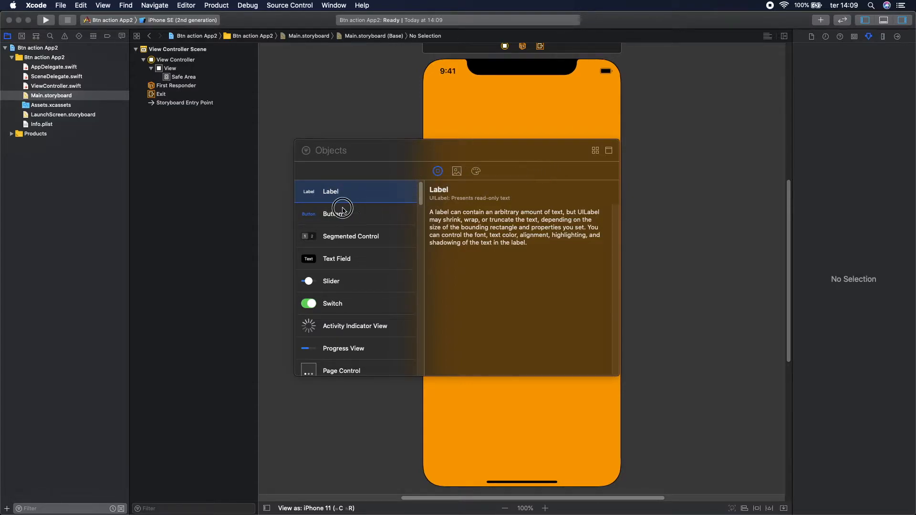
Drag a Label near the top and a Button below it onto the view.
{"action": "left_click_drag", "start_coordinate": [330, 190], "coordinate": [521, 141]}
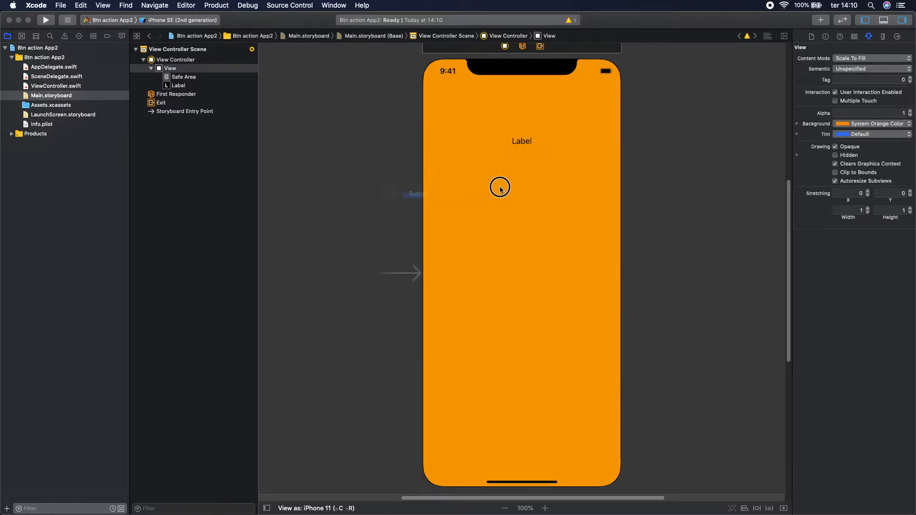
{"action": "left_click_drag", "start_coordinate": [412, 194], "coordinate": [530, 201]}
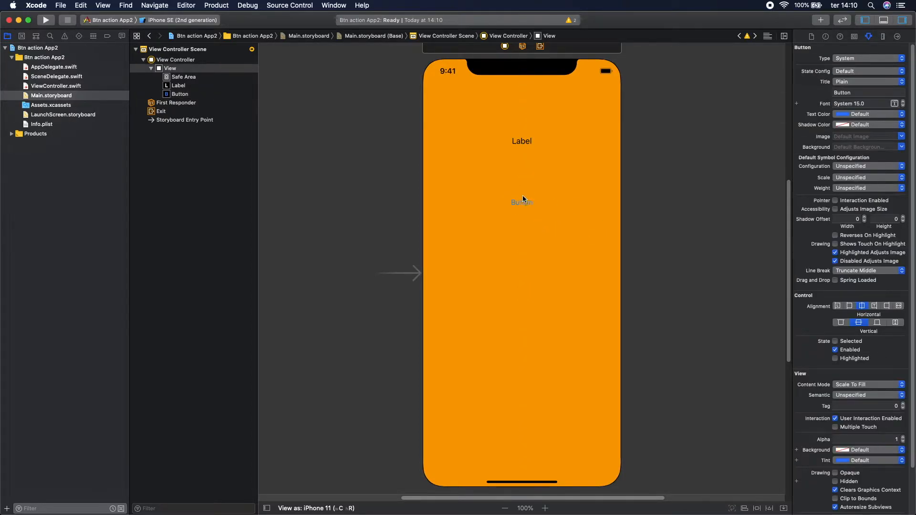
Centre the button horizontally and vertically in its container with Align constraints.
{"action": "left_click", "coordinate": [521, 203]}
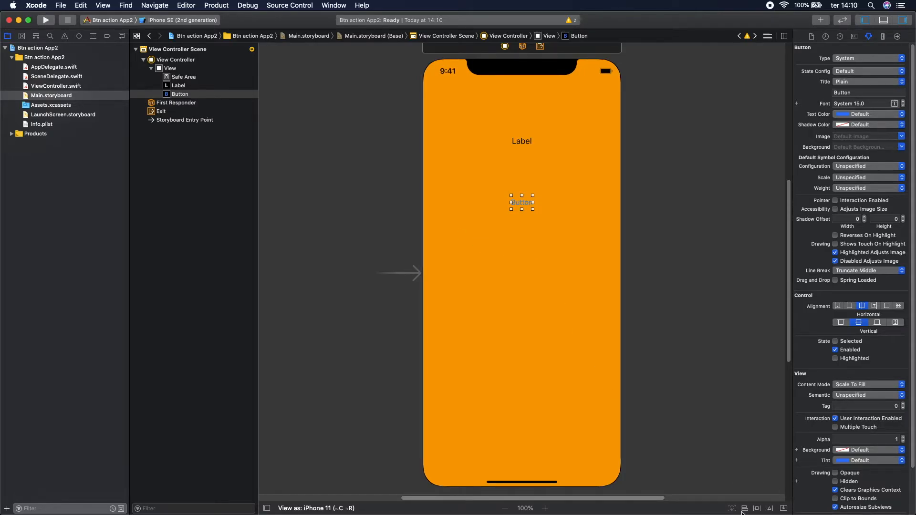
{"action": "mouse_move", "coordinate": [743, 502]}
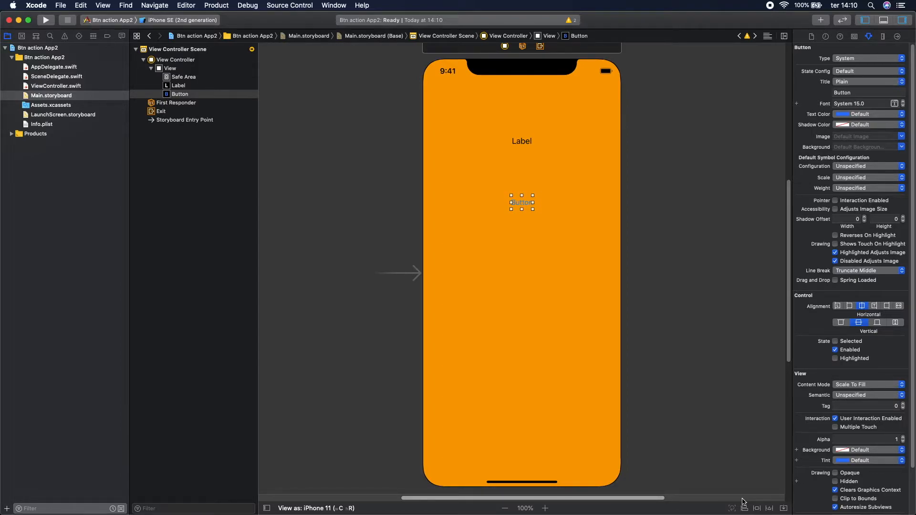
{"action": "left_click", "coordinate": [732, 507]}
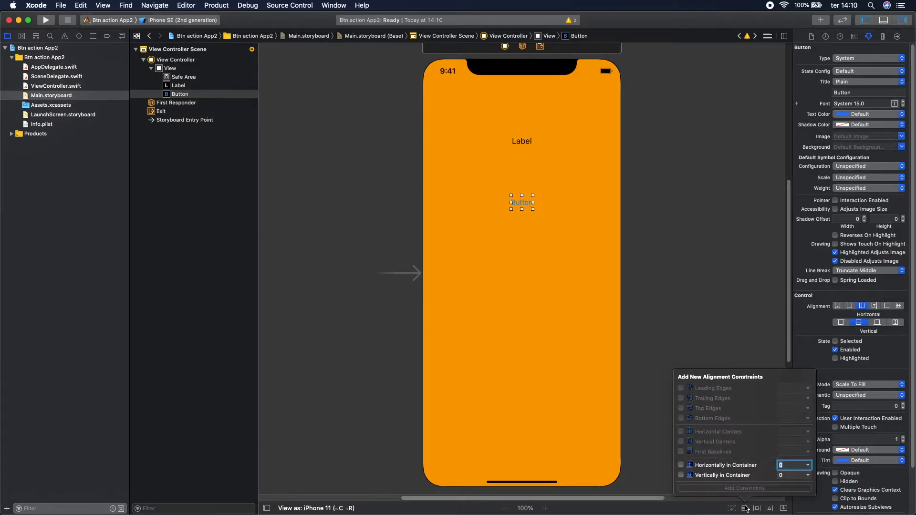
{"action": "mouse_move", "coordinate": [524, 184]}
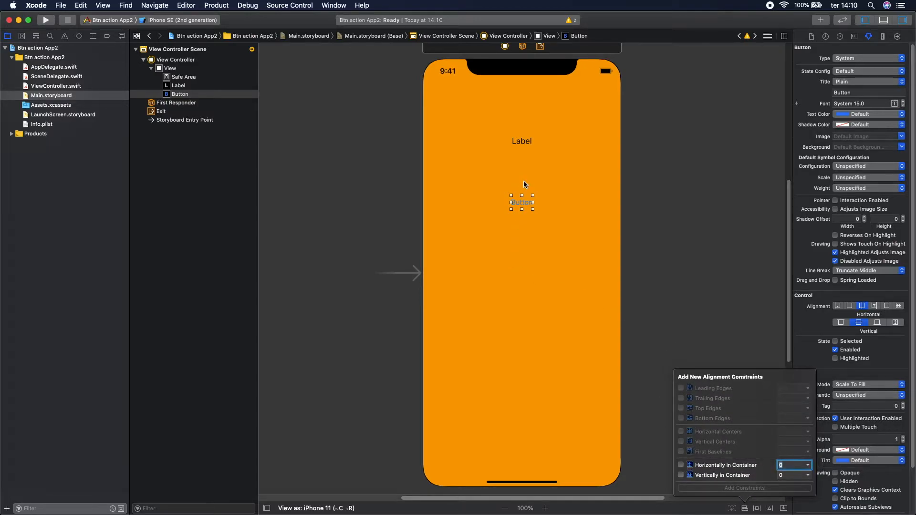
{"action": "left_click", "coordinate": [681, 465]}
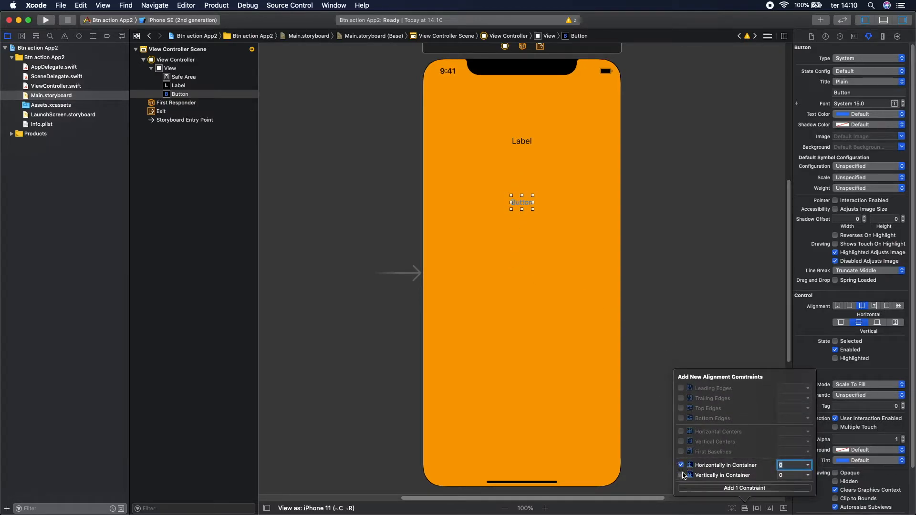
{"action": "left_click", "coordinate": [681, 475]}
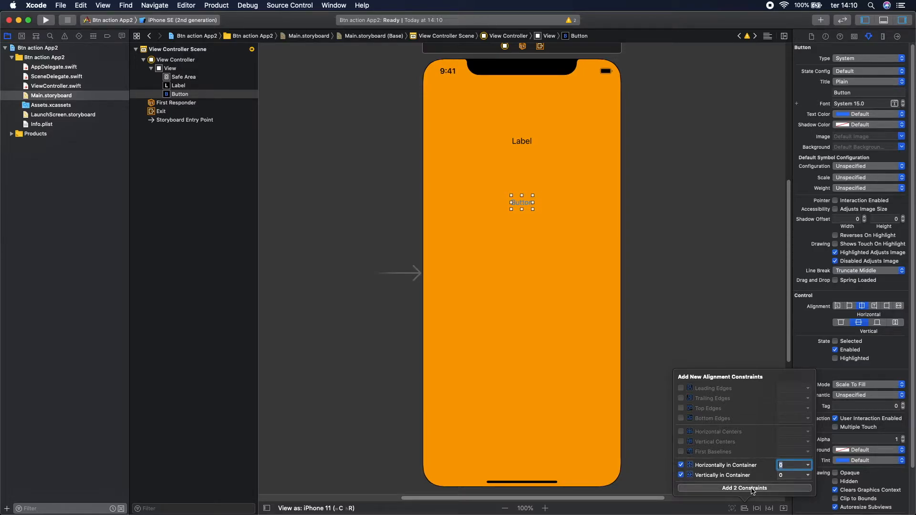
{"action": "left_click", "coordinate": [744, 487]}
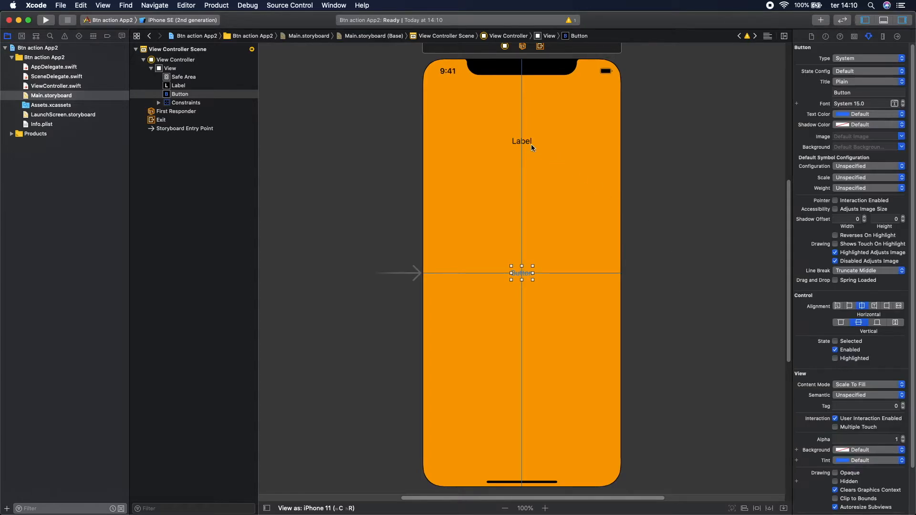
Centre the Label horizontally and pin its top spacing.
{"action": "left_click", "coordinate": [521, 141]}
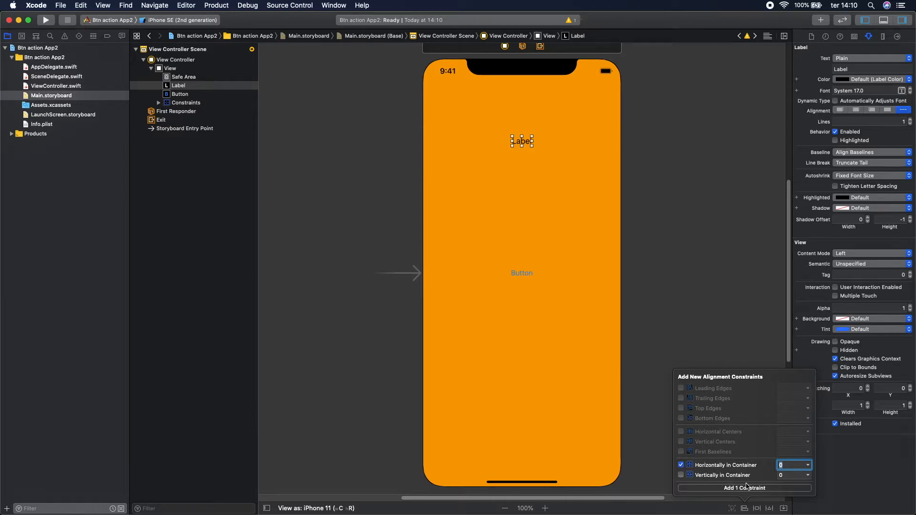
{"action": "left_click", "coordinate": [744, 487]}
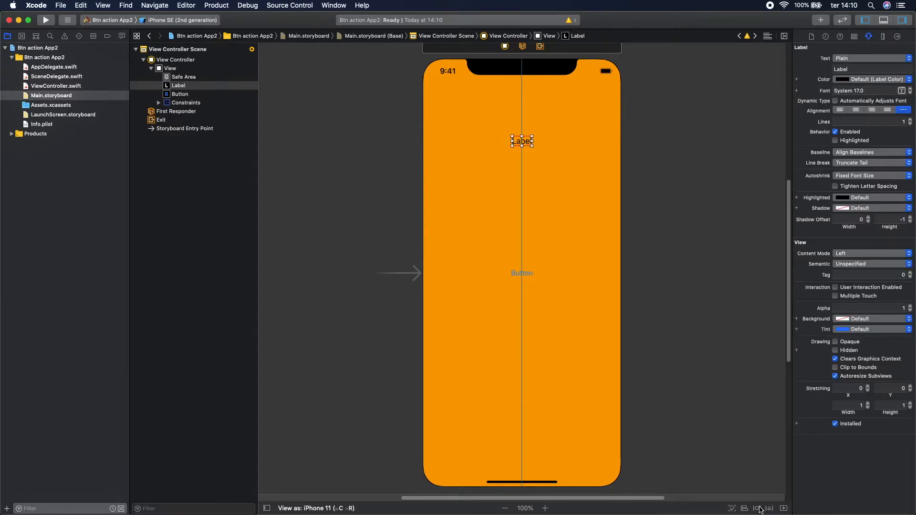
{"action": "left_click", "coordinate": [757, 508]}
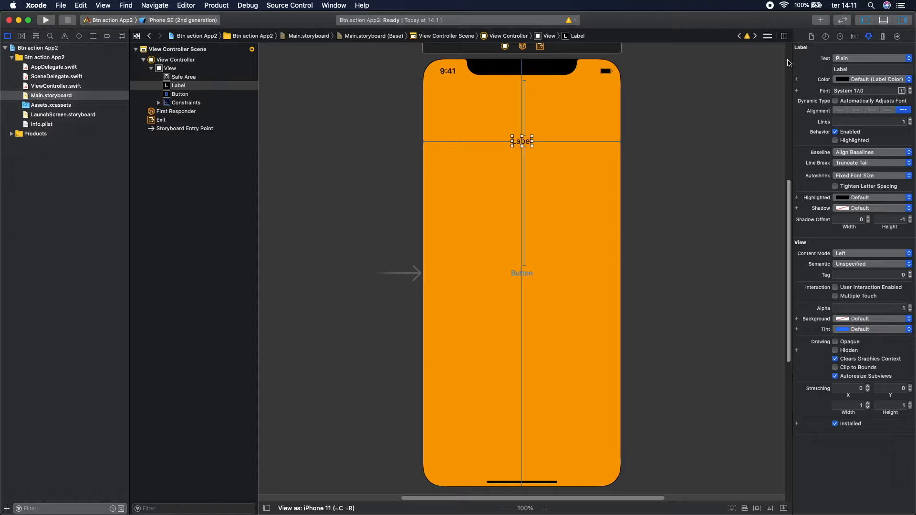
{"action": "mouse_move", "coordinate": [481, 286]}
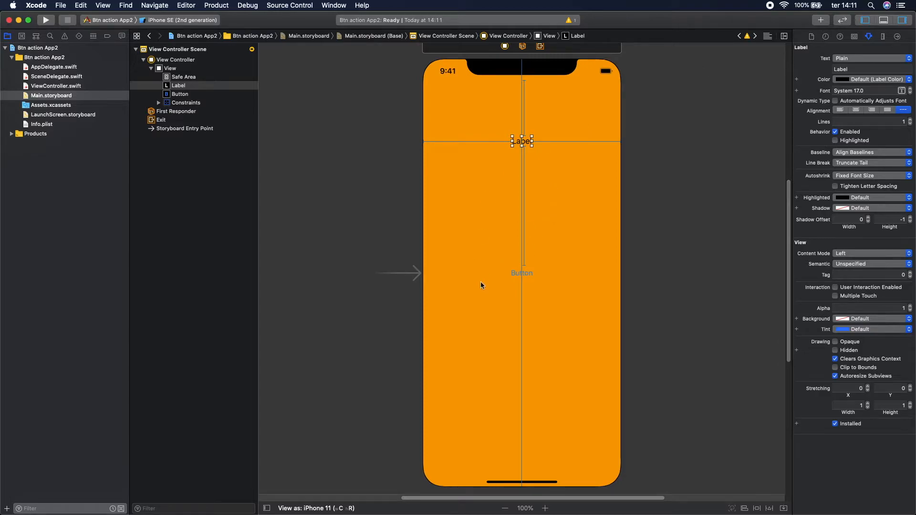
{"action": "mouse_move", "coordinate": [758, 102]}
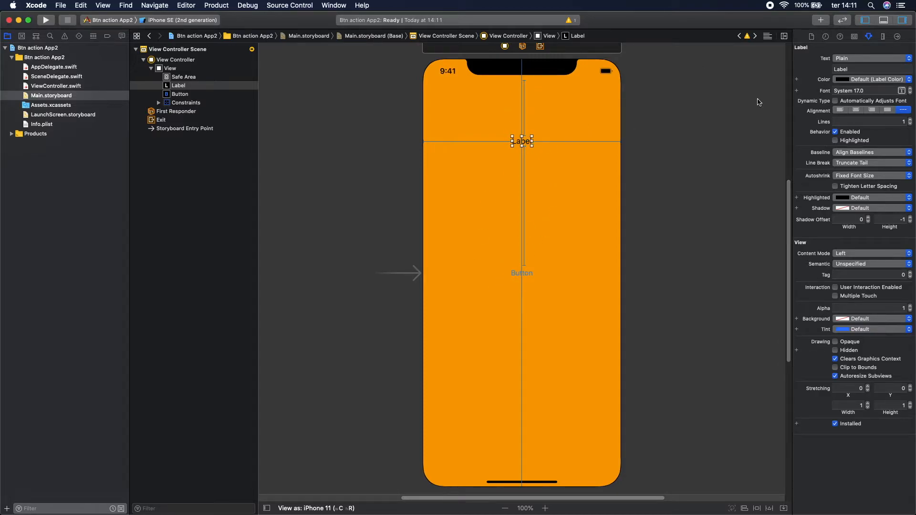
Show ViewController.swift in the Assistant editor and declare 'var numOfClicks = 0' in the class.
{"action": "left_click", "coordinate": [767, 36]}
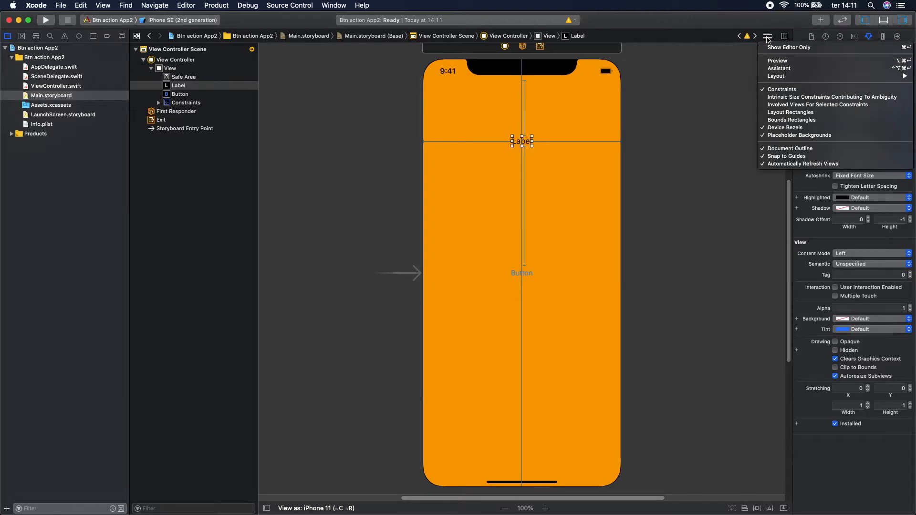
{"action": "mouse_move", "coordinate": [778, 69]}
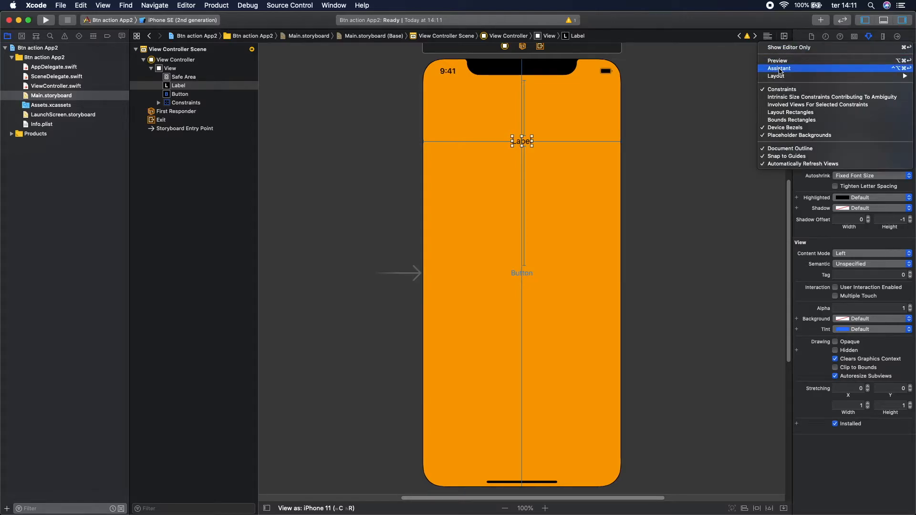
{"action": "left_click", "coordinate": [779, 68]}
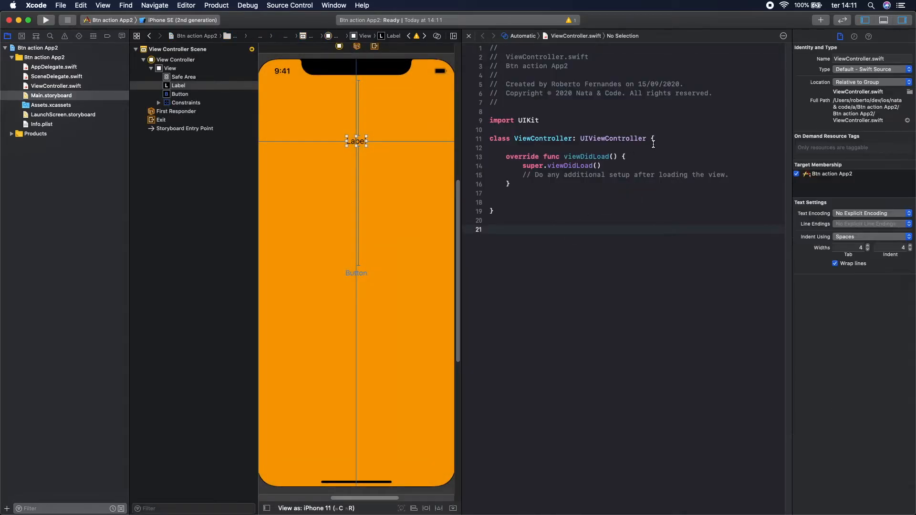
{"action": "left_click", "coordinate": [654, 138]}
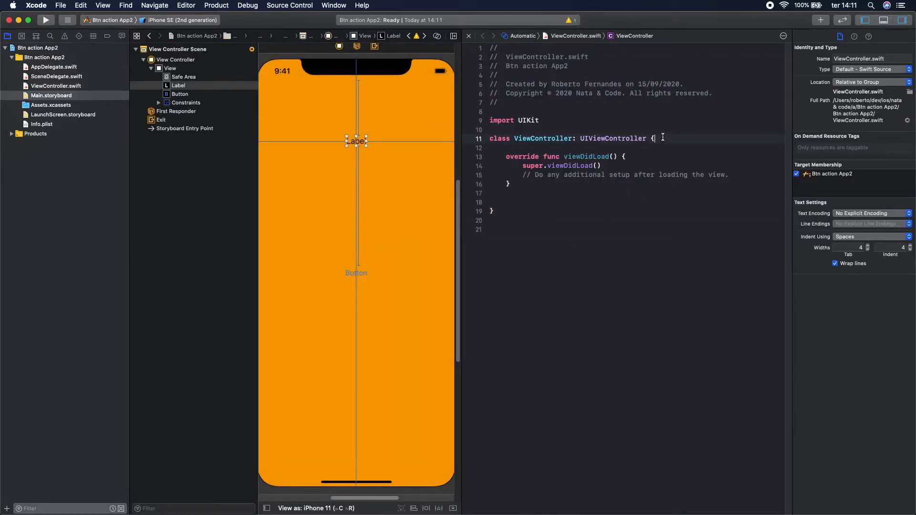
{"action": "key", "text": "return"}
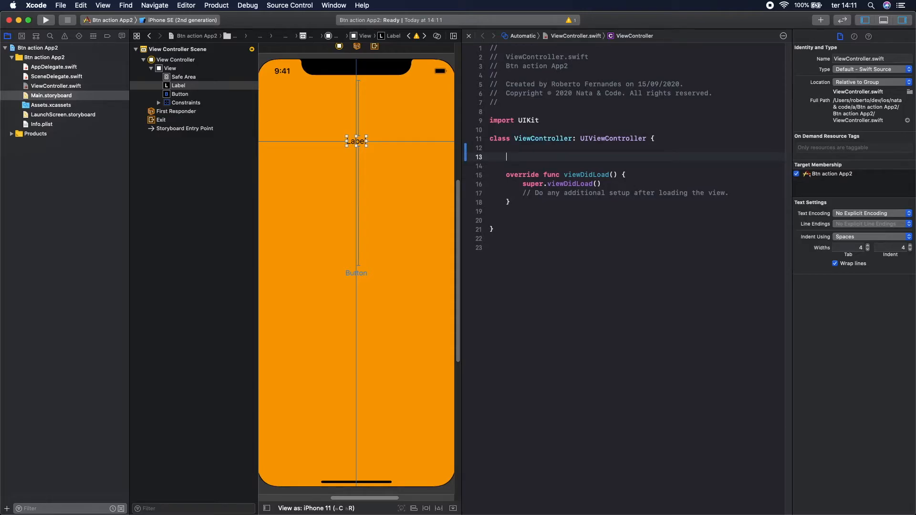
{"action": "type", "text": "var"}
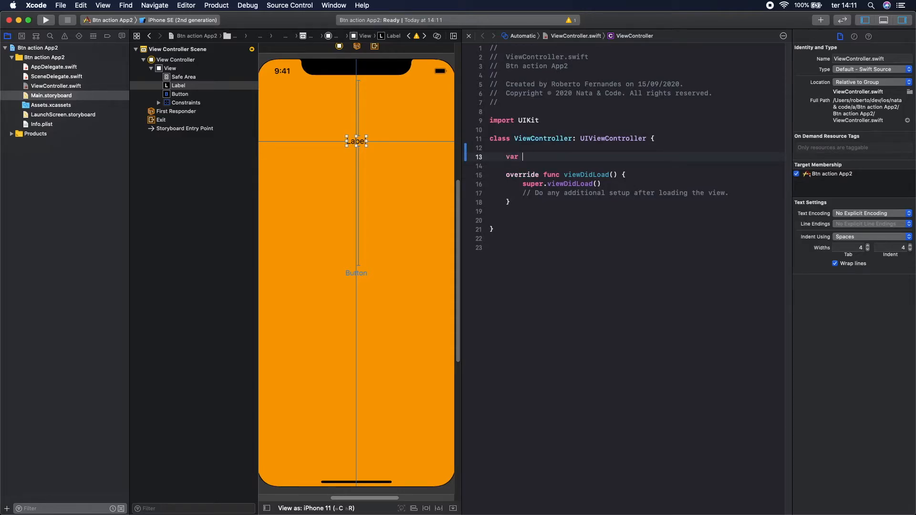
{"action": "type", "text": "numOfClic"}
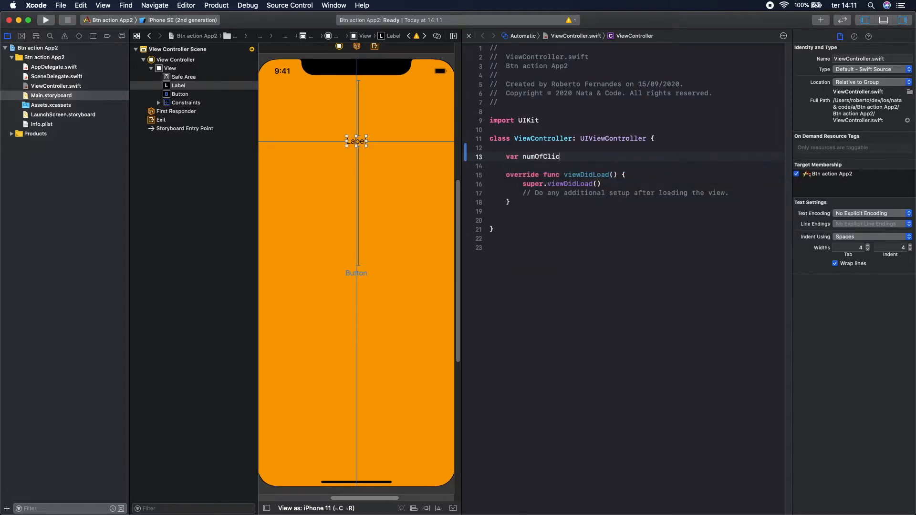
{"action": "type", "text": "ks ="}
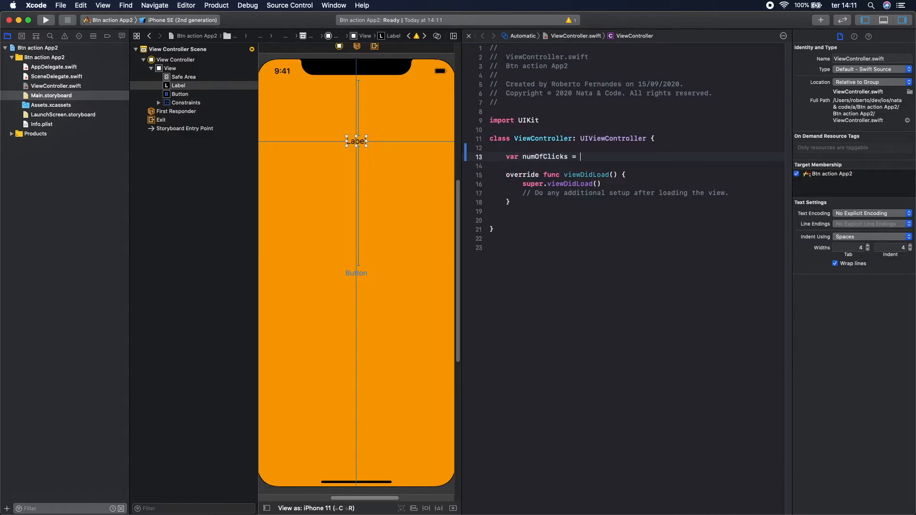
{"action": "type", "text": "0"}
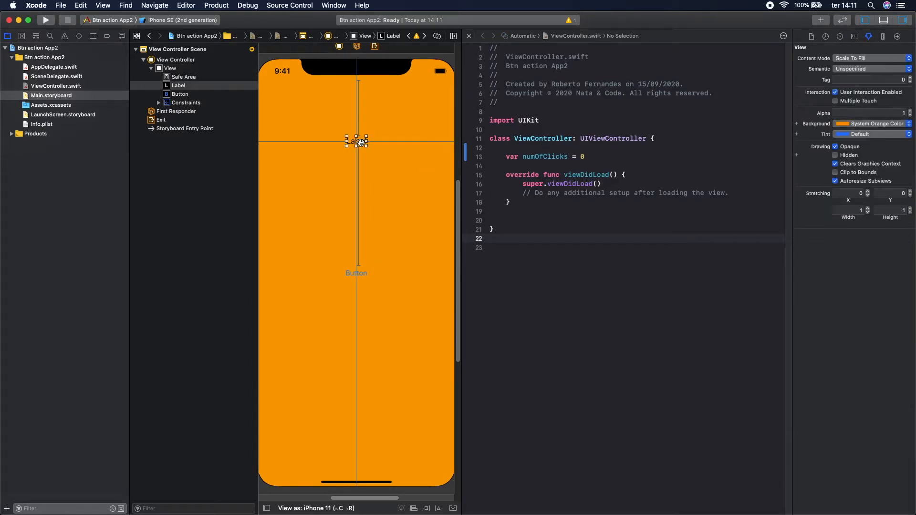
Control-drag the Label into ViewController.swift to create the UILabel outlet numLabel.
{"action": "left_click", "coordinate": [356, 142]}
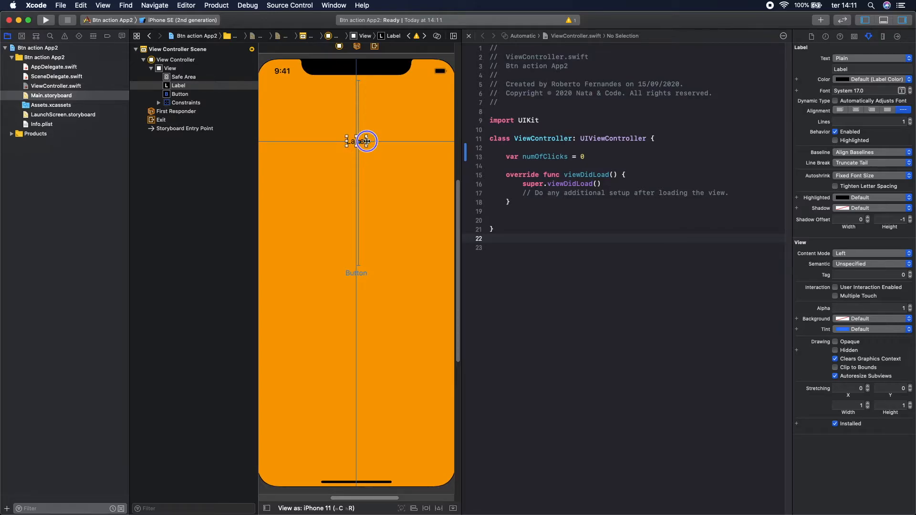
{"action": "left_click_drag", "start_coordinate": [365, 141], "coordinate": [476, 141]}
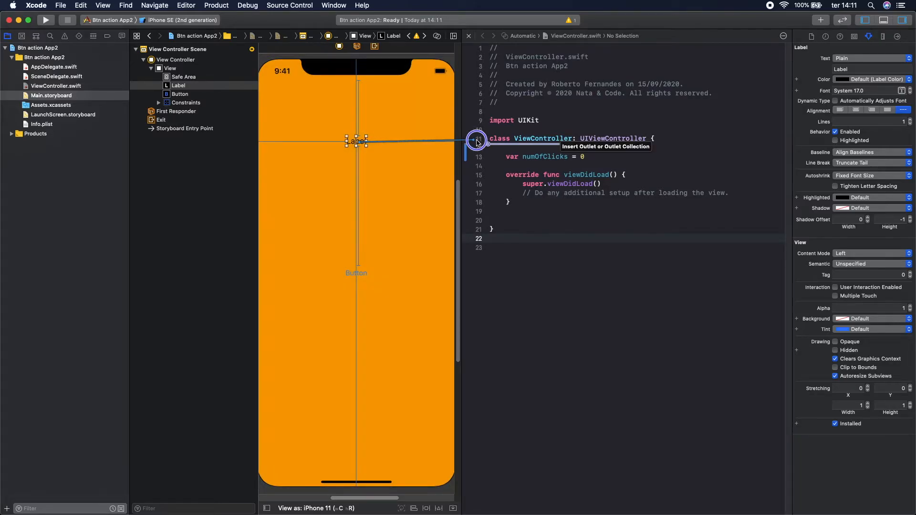
{"action": "left_click_drag", "start_coordinate": [476, 142], "coordinate": [511, 146]}
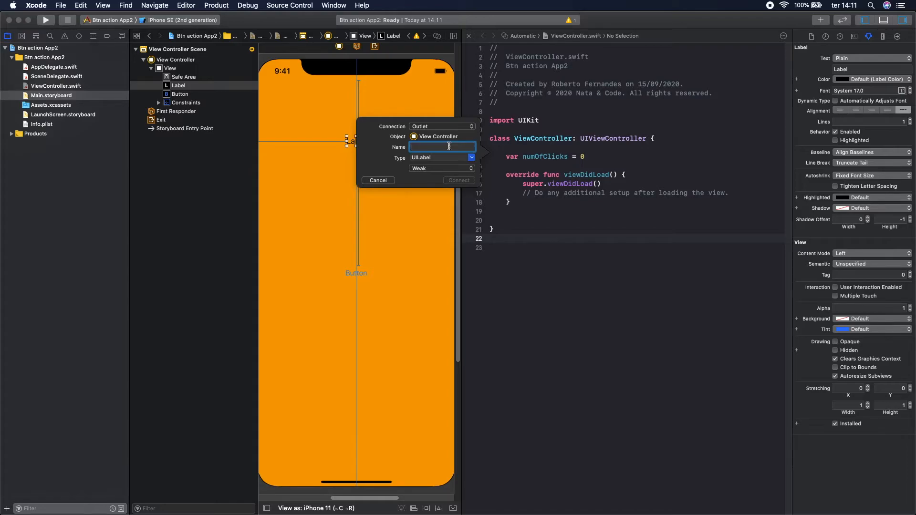
{"action": "type", "text": "n"}
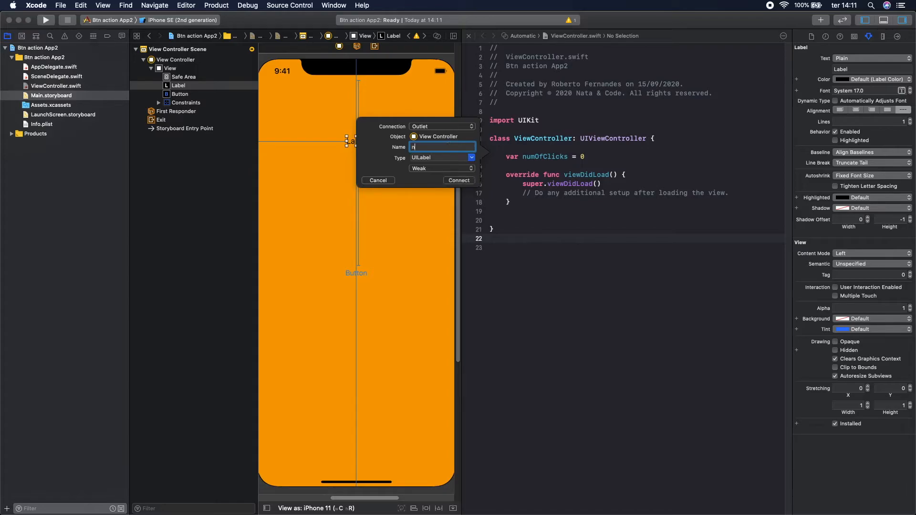
{"action": "type", "text": "umL"}
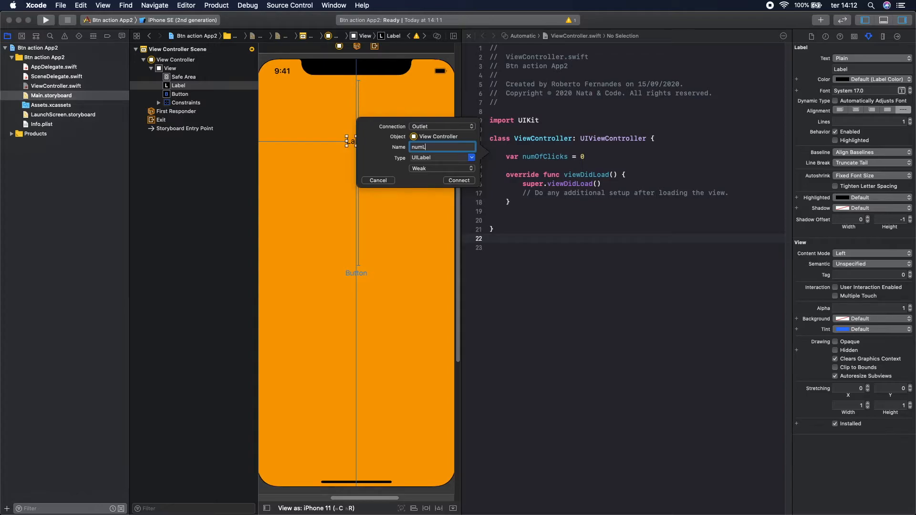
{"action": "type", "text": "Label"}
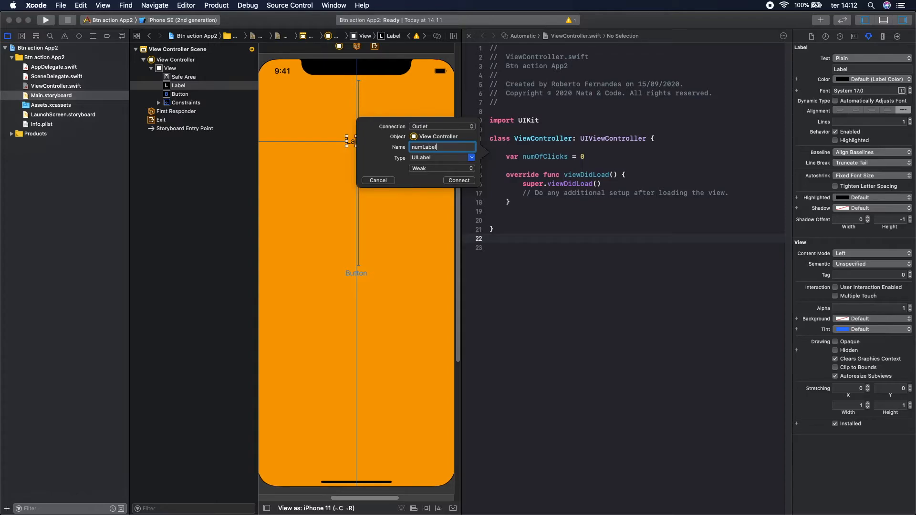
{"action": "left_click", "coordinate": [458, 180]}
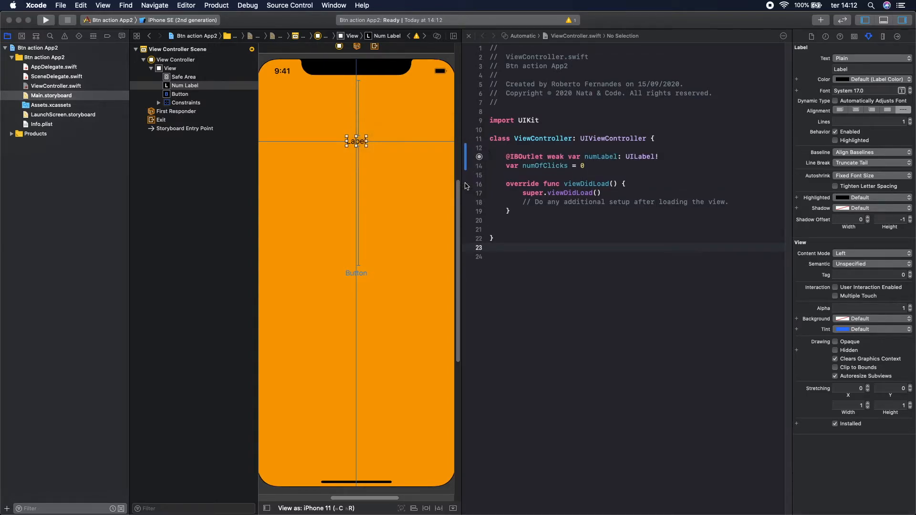
{"action": "left_click", "coordinate": [520, 228]}
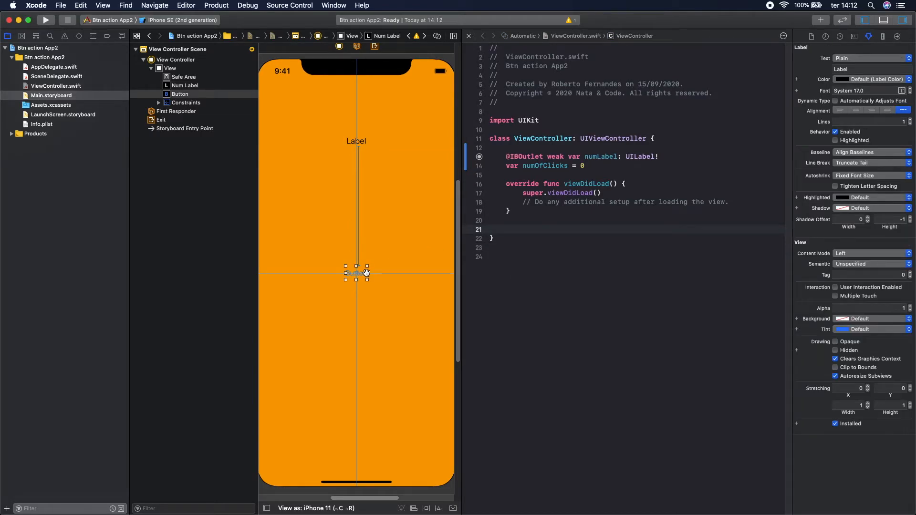
Control-drag the button into the code, creating action btnClicked with a UIButton sender.
{"action": "left_click", "coordinate": [357, 273]}
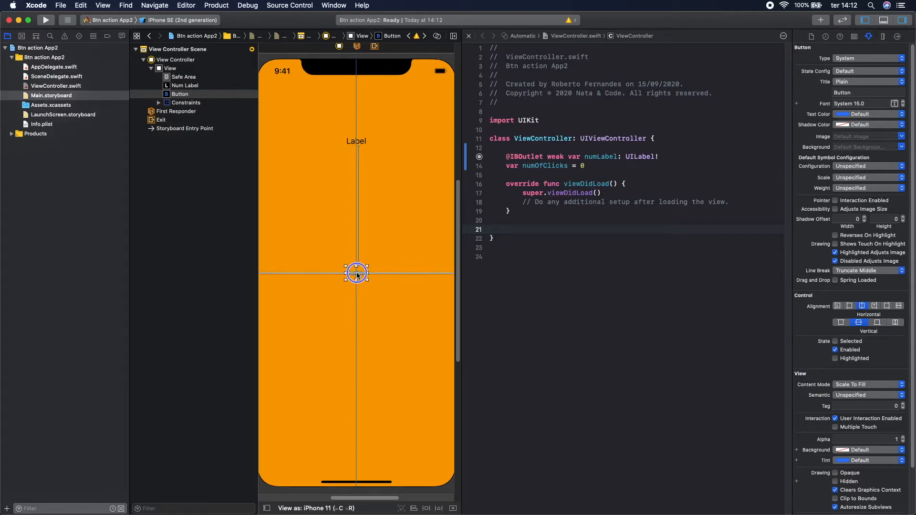
{"action": "left_click_drag", "start_coordinate": [356, 273], "coordinate": [501, 220]}
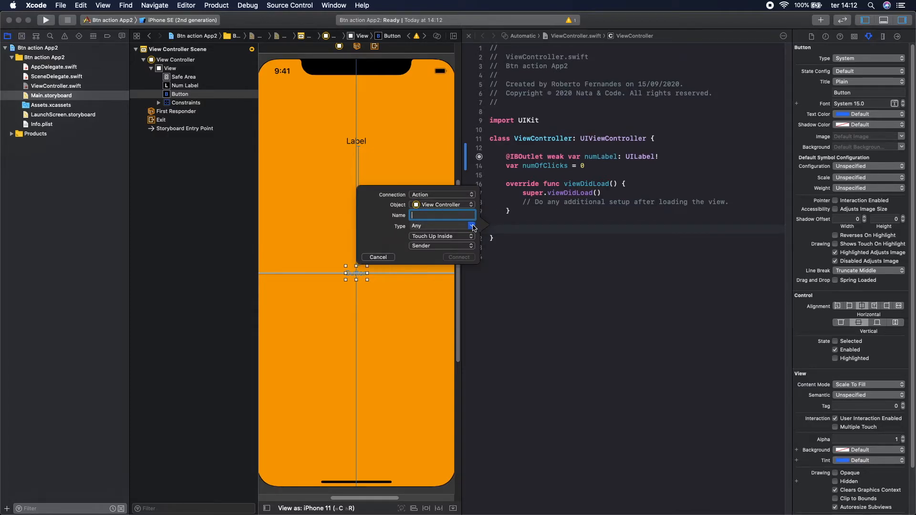
{"action": "left_click", "coordinate": [471, 226]}
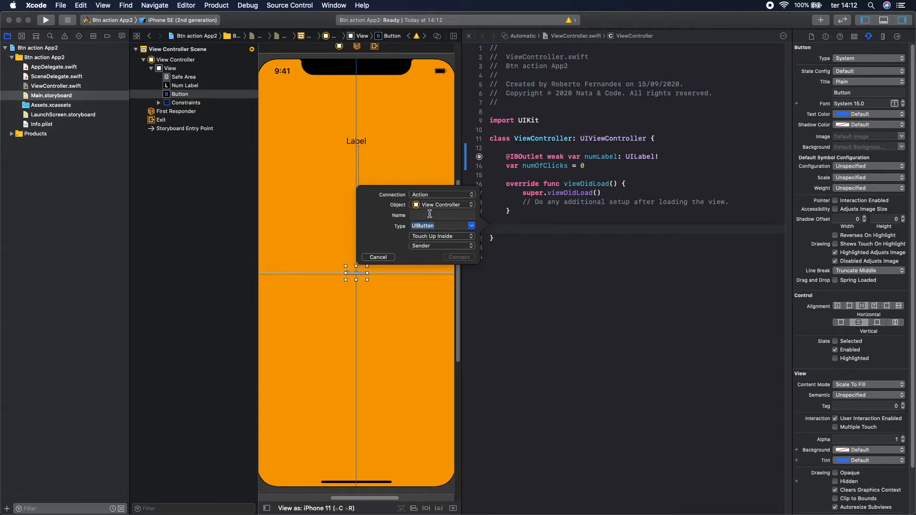
{"action": "type", "text": "b"}
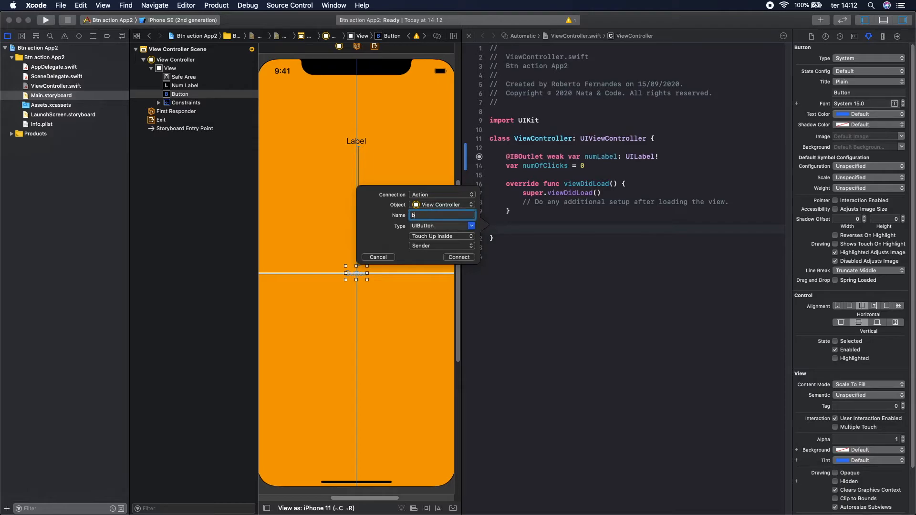
{"action": "type", "text": "tnClicked"}
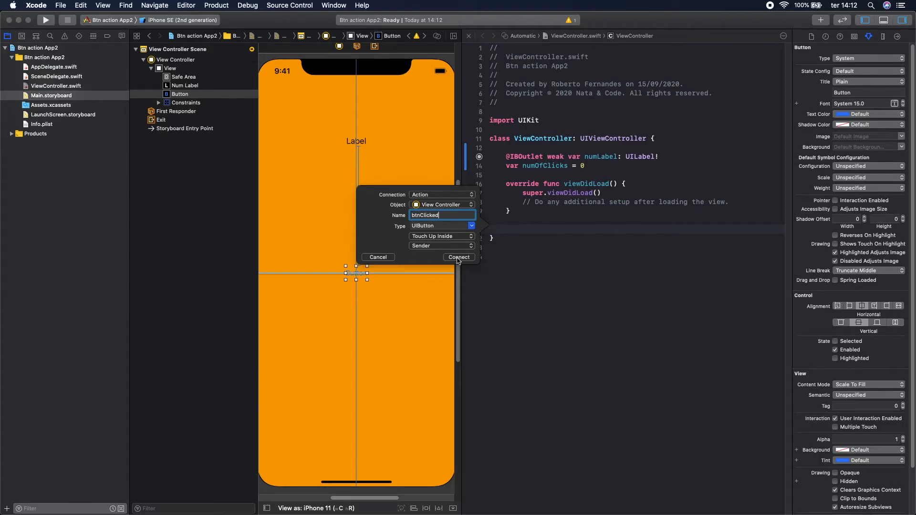
{"action": "left_click", "coordinate": [459, 257]}
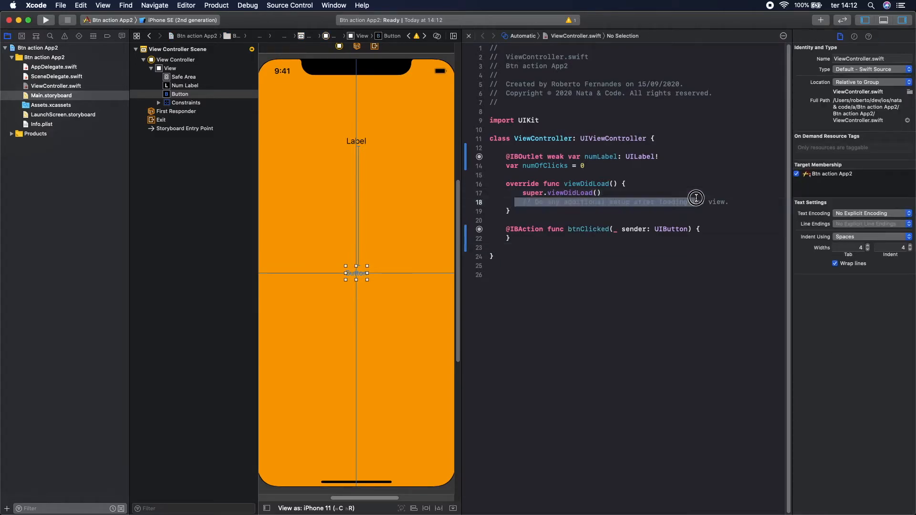
Delete the viewDidLoad setup comment and declare an empty func changeClickLabel() below viewDidLoad.
{"action": "key", "text": "Delete"}
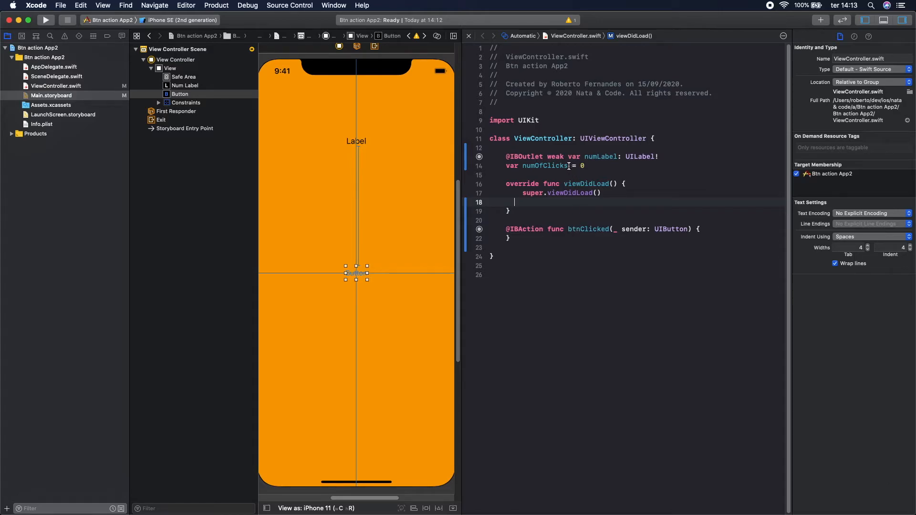
{"action": "mouse_move", "coordinate": [357, 149]}
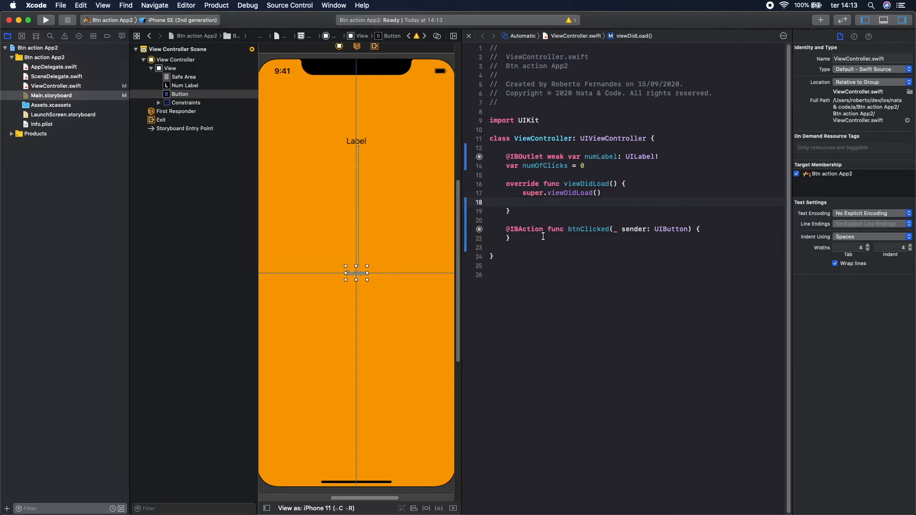
{"action": "left_click", "coordinate": [515, 202]}
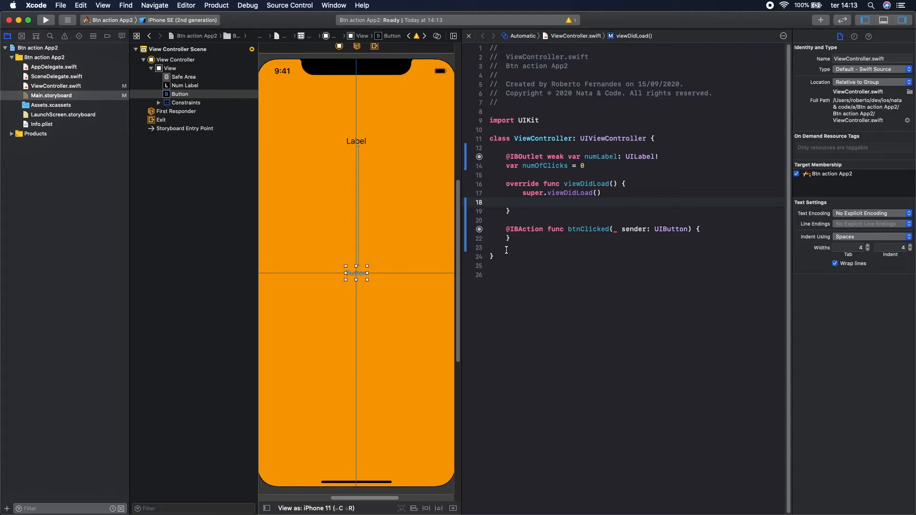
{"action": "left_click", "coordinate": [527, 216]}
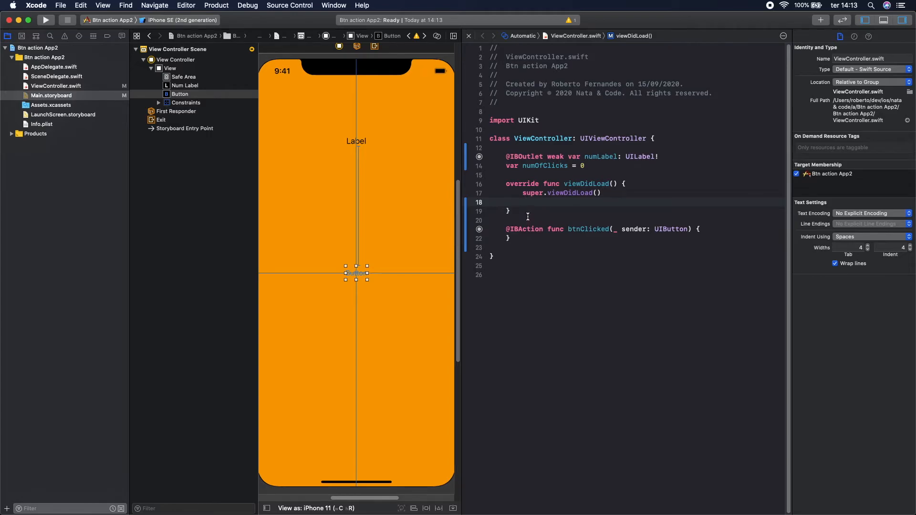
{"action": "type", "text": "fun"}
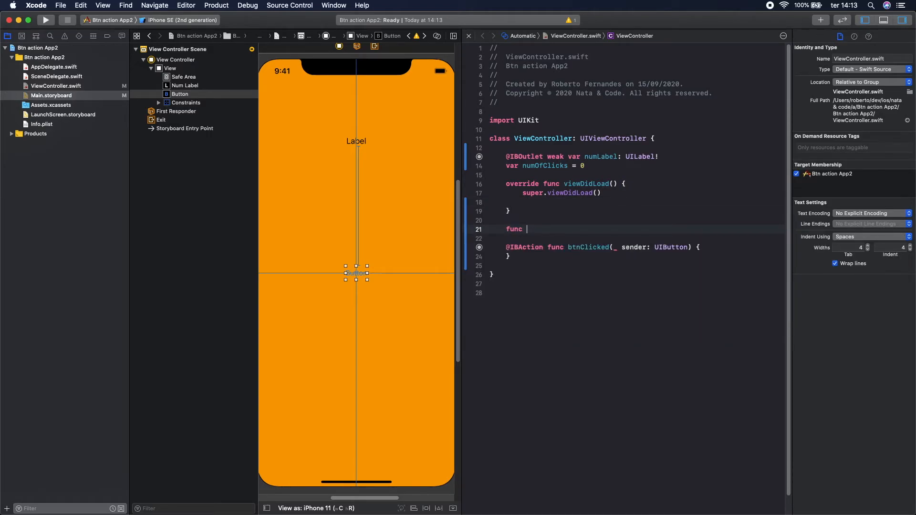
{"action": "type", "text": "changeC"}
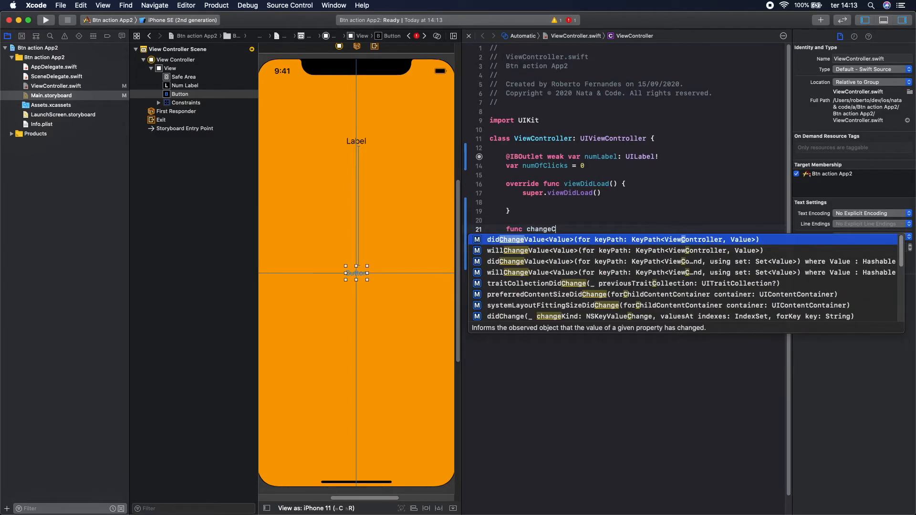
{"action": "type", "text": "lick"}
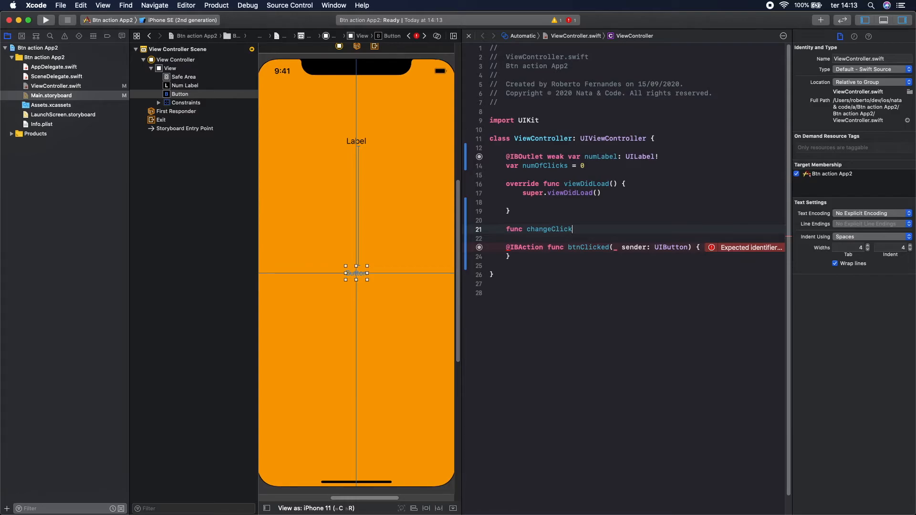
{"action": "type", "text": "L"}
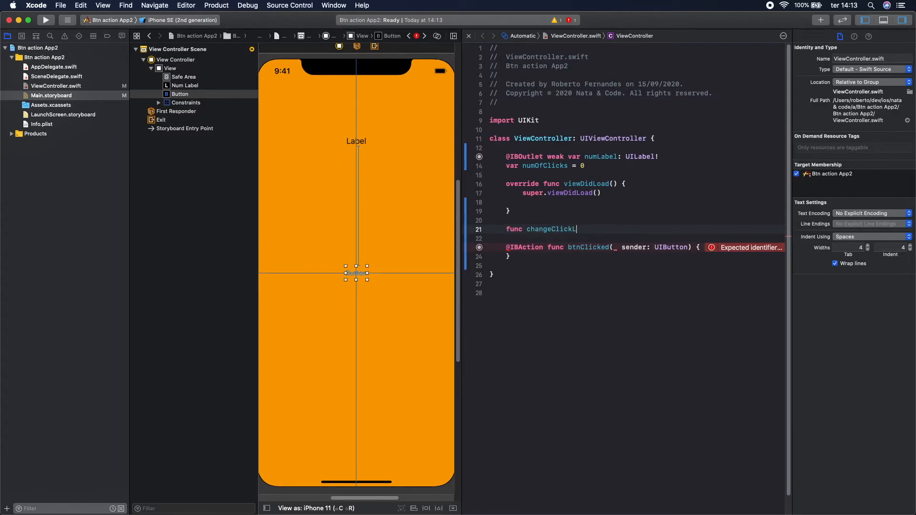
{"action": "type", "text": "abel("}
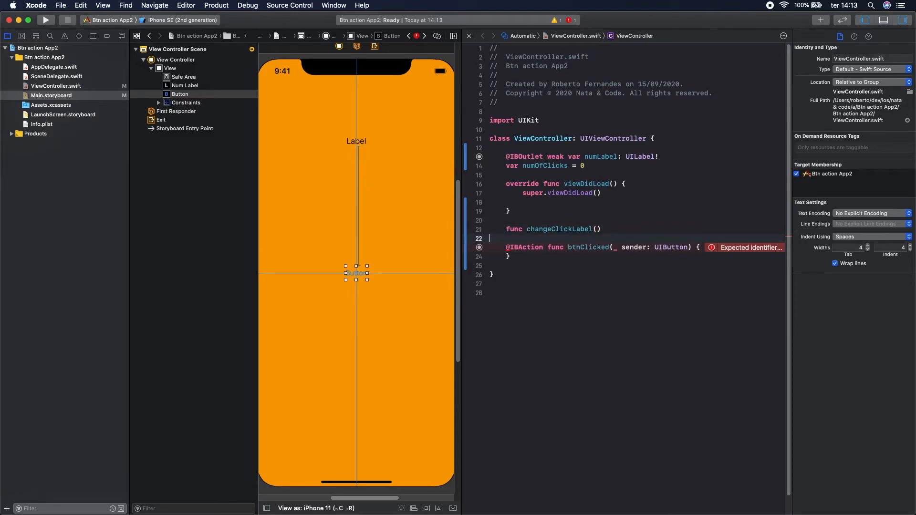
{"action": "type", "text": "{"}
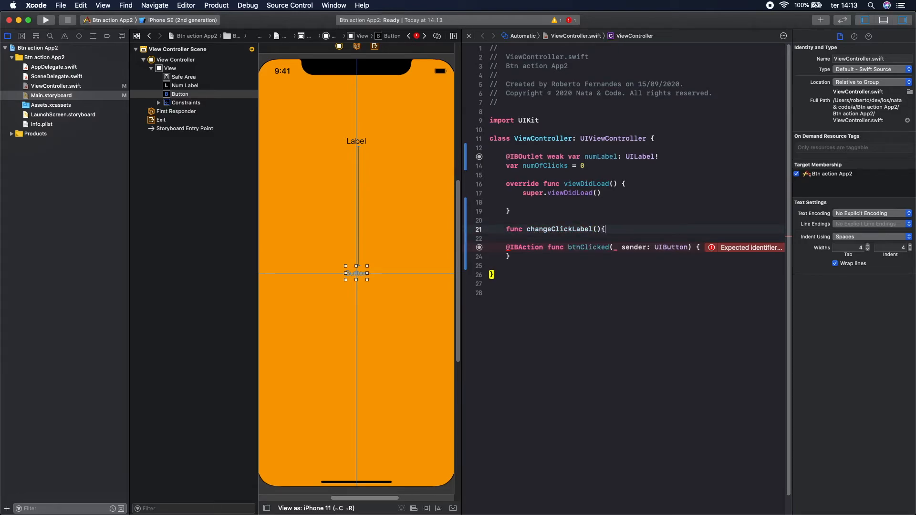
{"action": "key", "text": "return"}
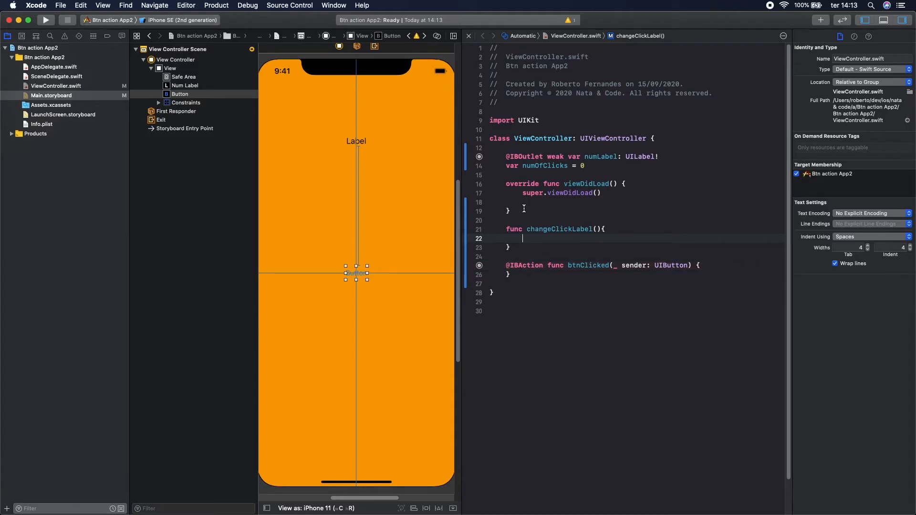
Insert a changeClickLabel() call, make the function set numLabel.text = String(numOfClicks), and run.
{"action": "double_click", "coordinate": [559, 229]}
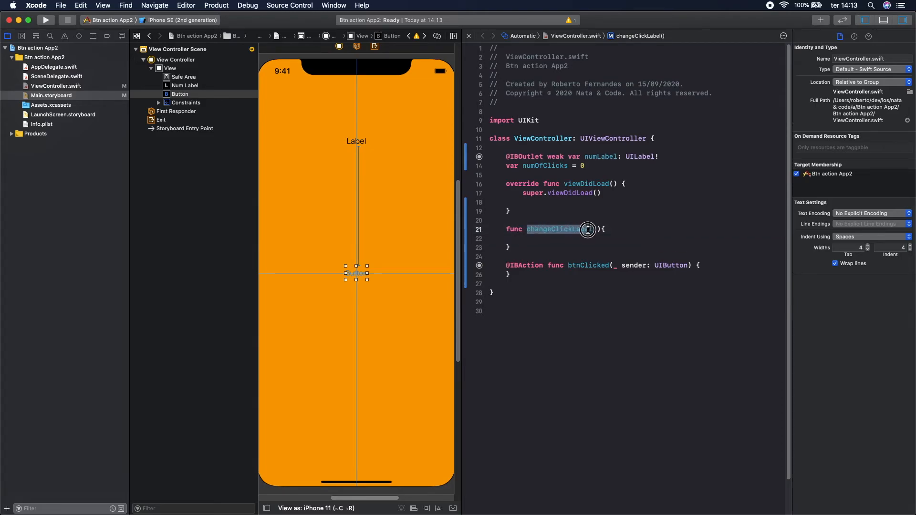
{"action": "type", "text": "changeClickLabel()"}
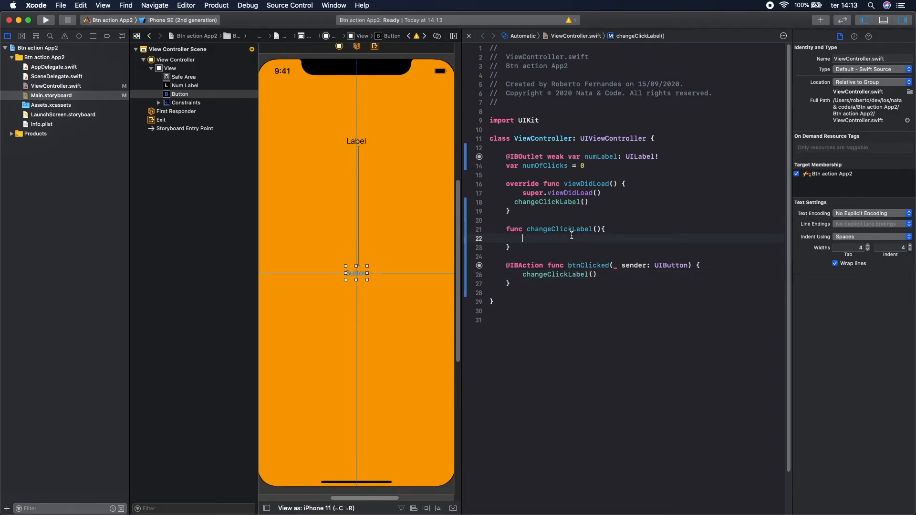
{"action": "type", "text": "n"}
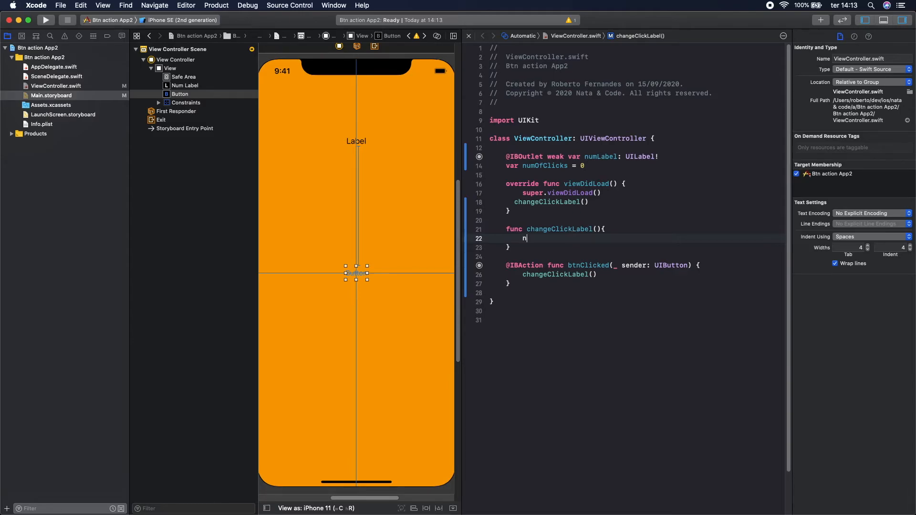
{"action": "type", "text": "umLab"}
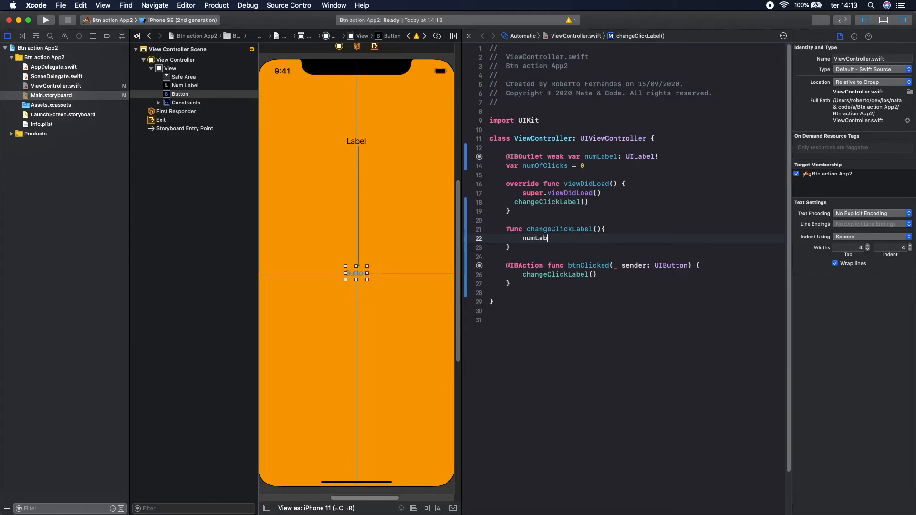
{"action": "type", "text": "l"}
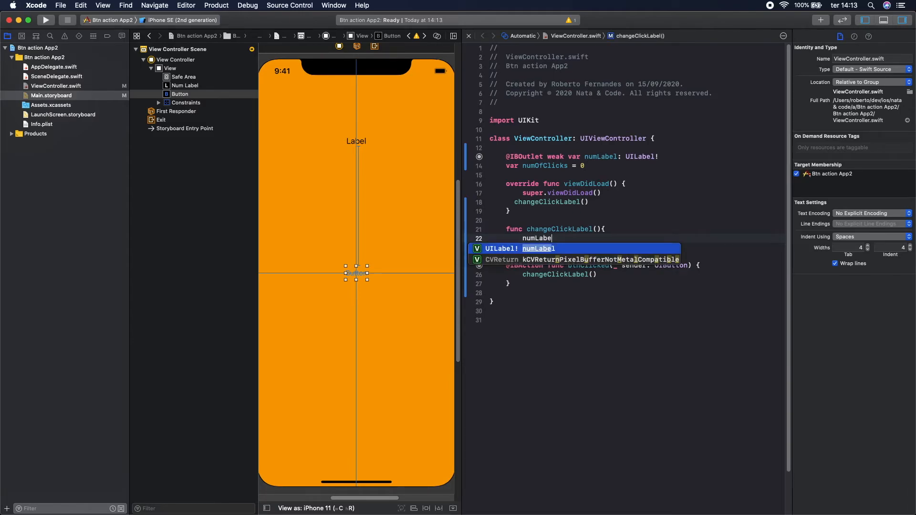
{"action": "type", "text": "."}
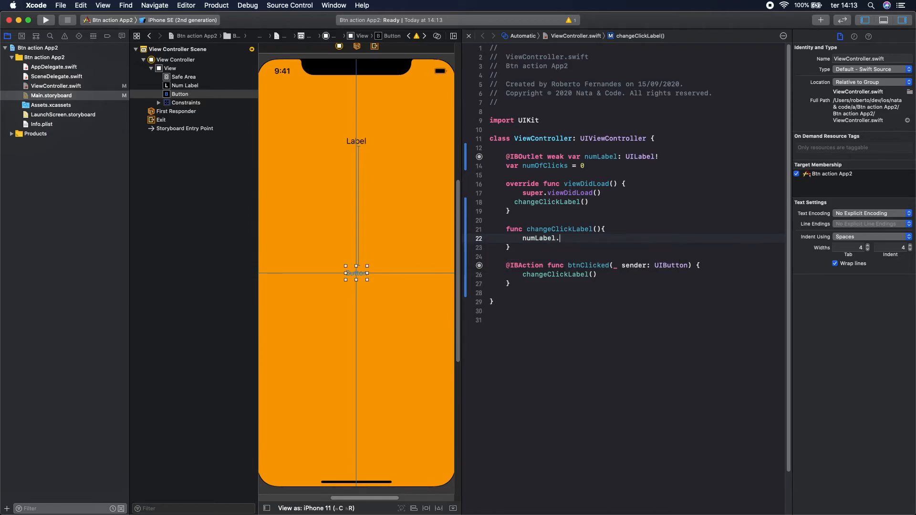
{"action": "type", "text": "text"}
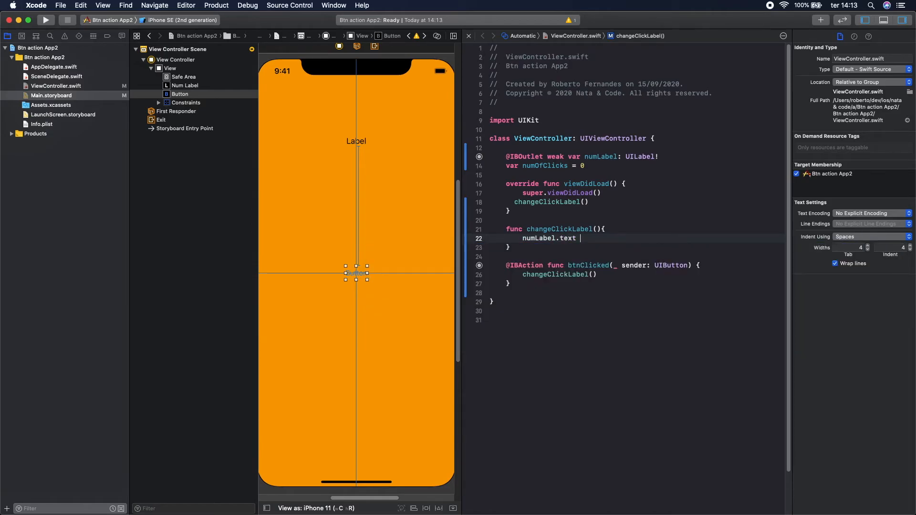
{"action": "type", "text": "="}
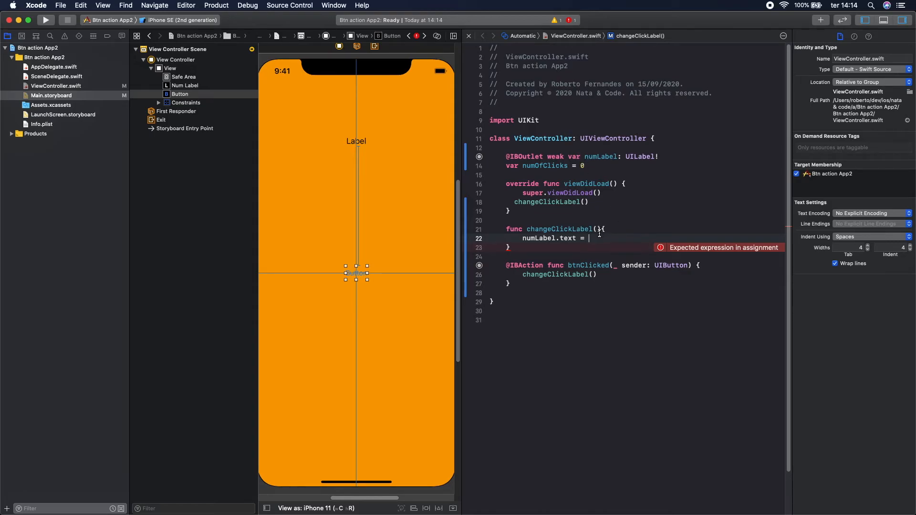
{"action": "type", "text": "Stri"}
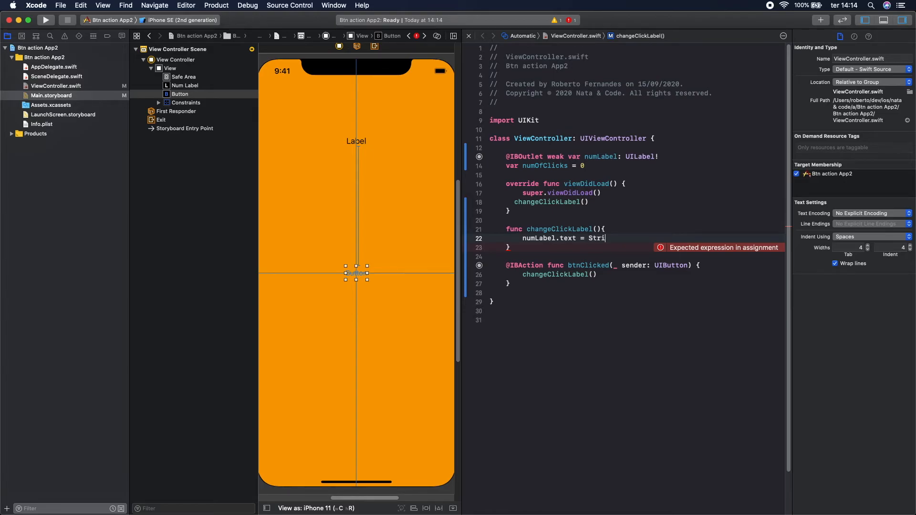
{"action": "type", "text": "ng("}
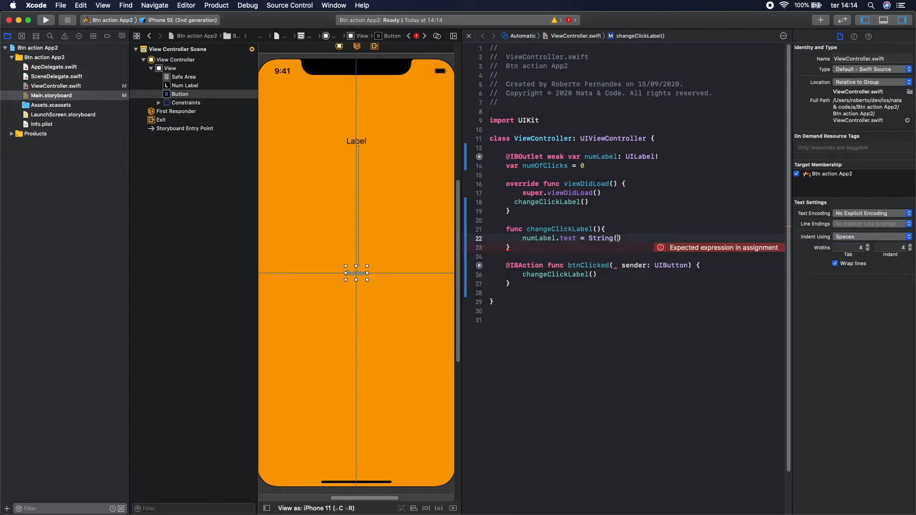
{"action": "type", "text": "numOfClicks"}
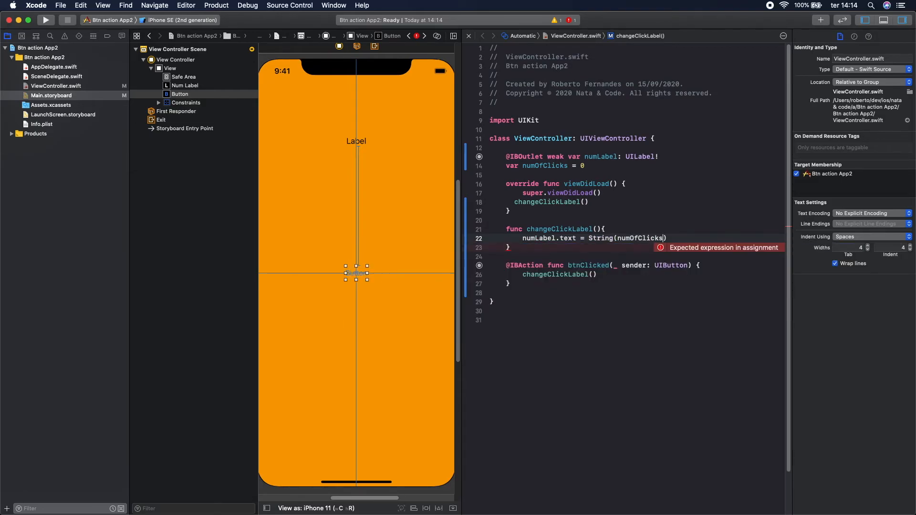
{"action": "left_click", "coordinate": [660, 247]}
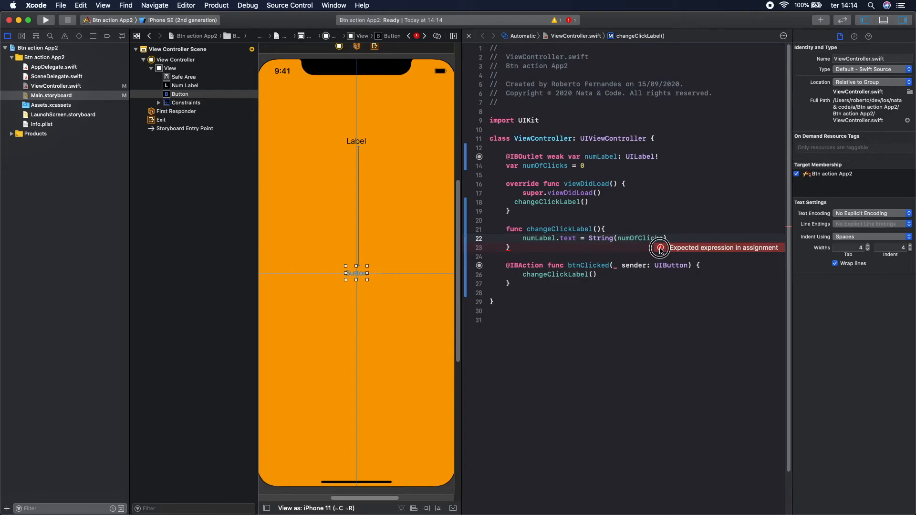
{"action": "left_click", "coordinate": [45, 20]}
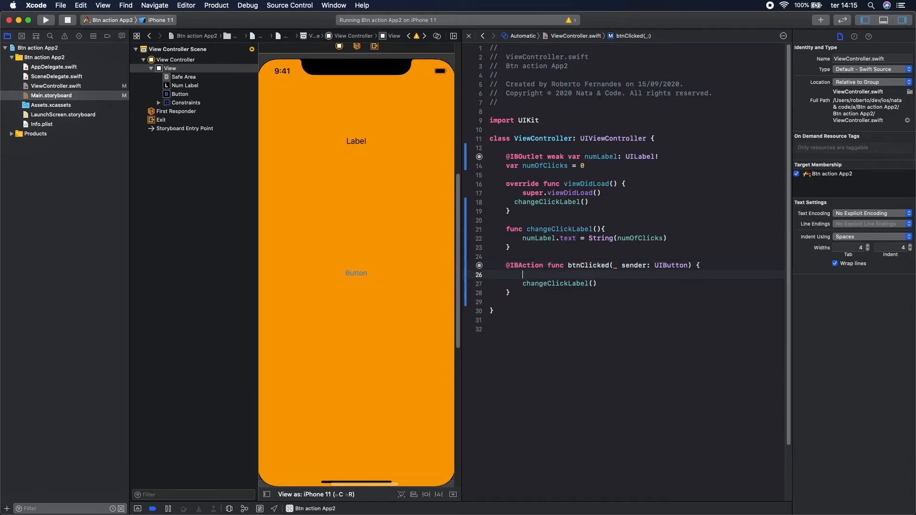
Add numOfClicks+=1 inside btnClicked above the changeClickLabel() call.
{"action": "type", "text": "numOfClicks+"}
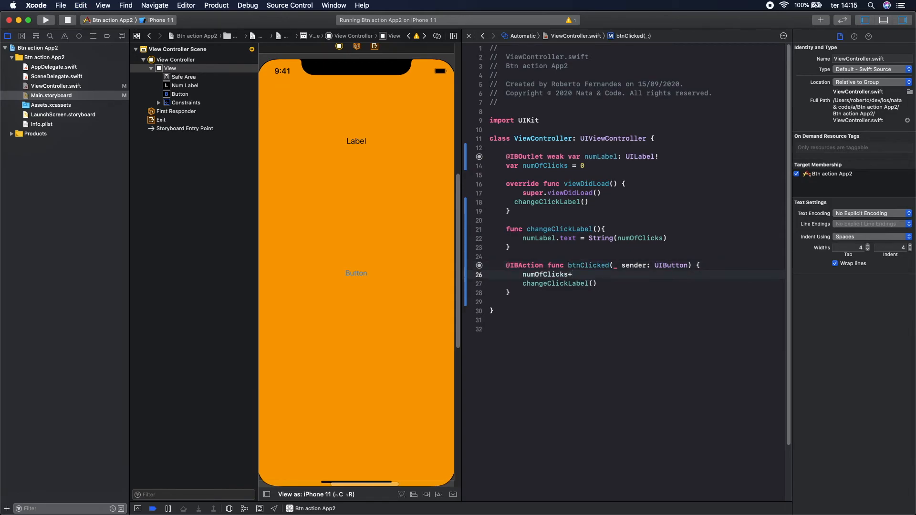
{"action": "type", "text": "=1"}
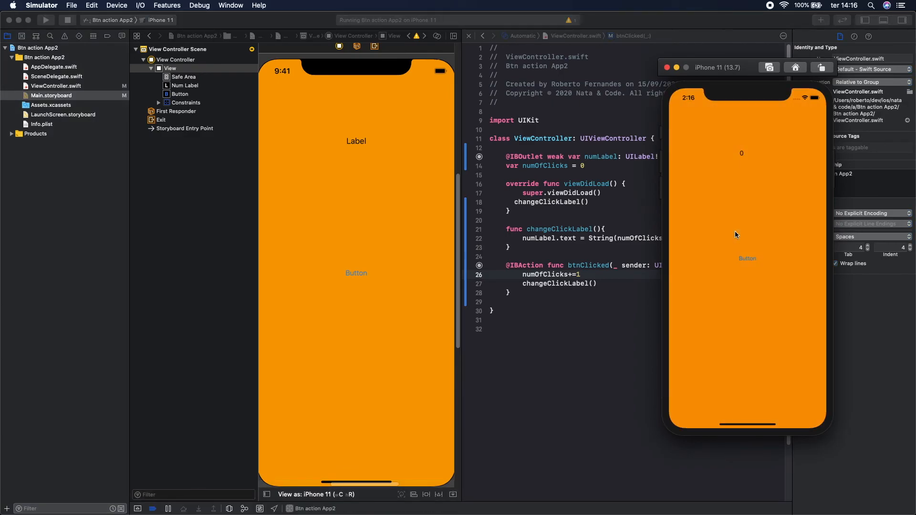
{"action": "mouse_move", "coordinate": [750, 261]}
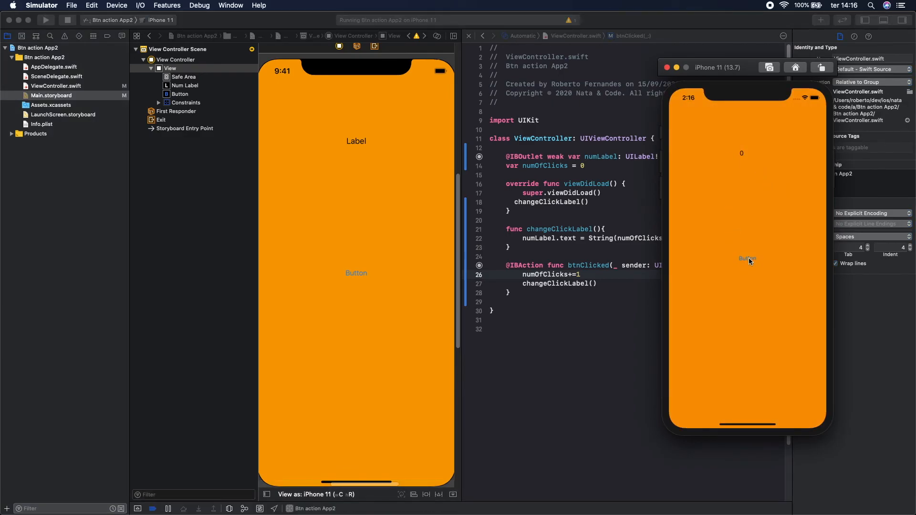
Tap the Button in the iPhone 11 simulator repeatedly, counting the label up to 10.
{"action": "left_click", "coordinate": [747, 258]}
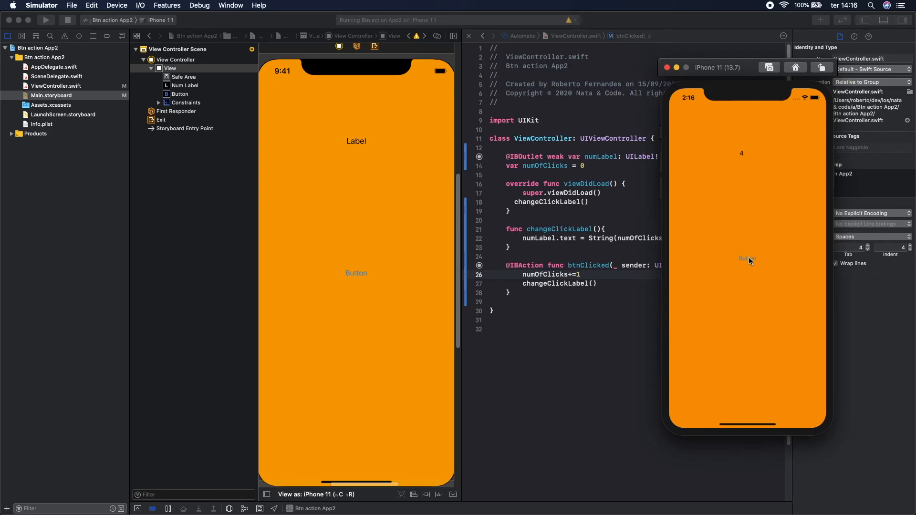
{"action": "left_click", "coordinate": [746, 259]}
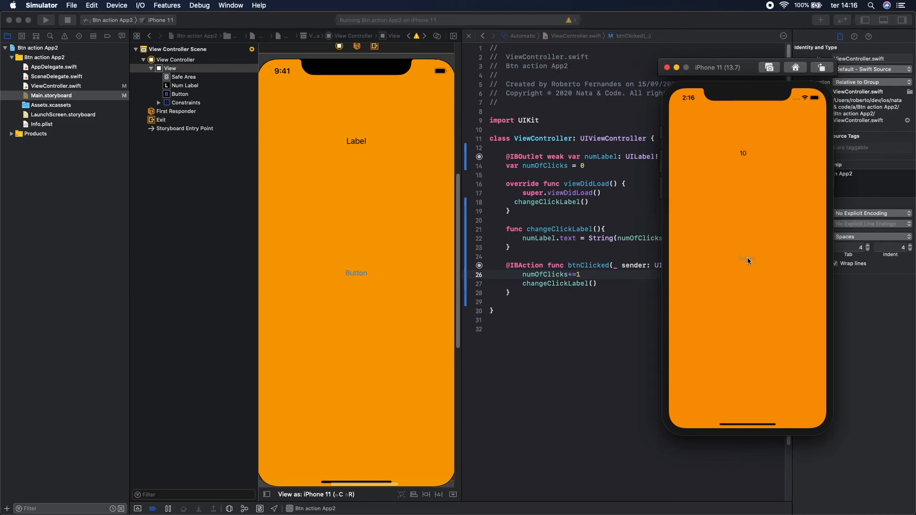
{"action": "left_click", "coordinate": [747, 258]}
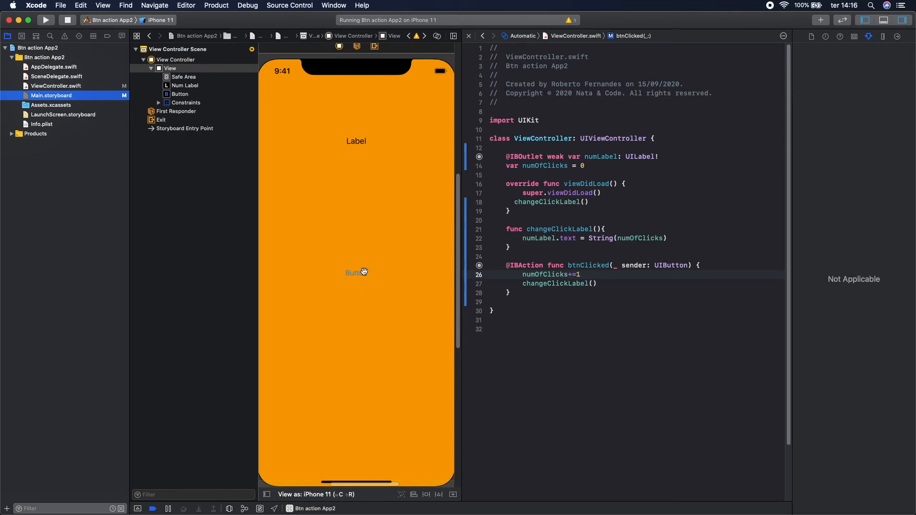
Set the storyboard Button's background to a recently used light pink and rebuild the app.
{"action": "left_click", "coordinate": [355, 273]}
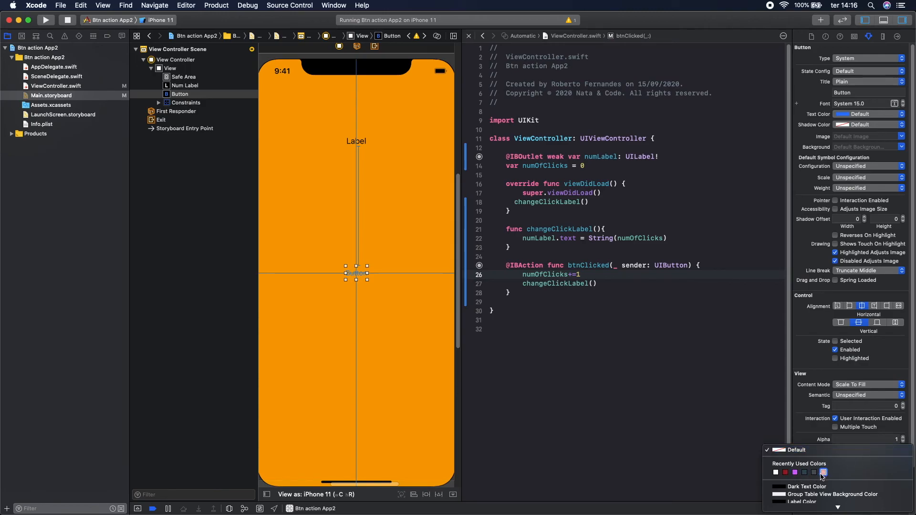
{"action": "left_click", "coordinate": [822, 472]}
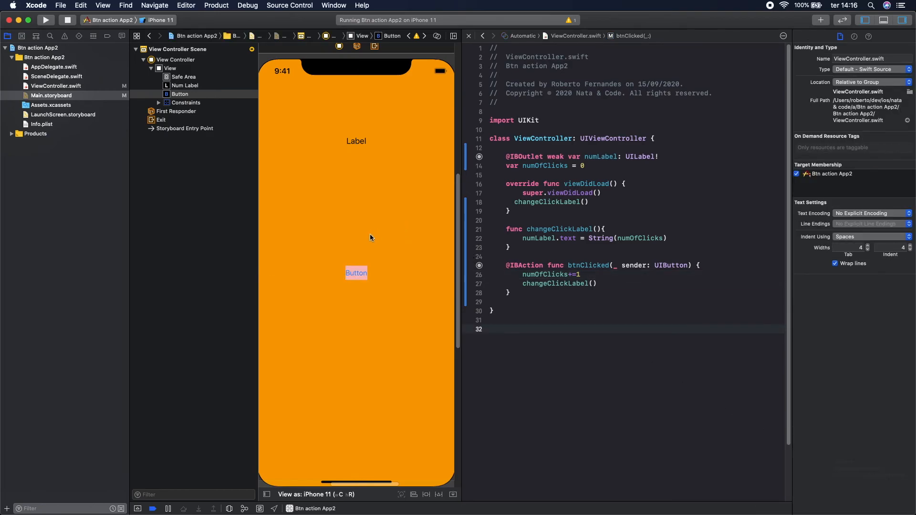
{"action": "left_click", "coordinate": [170, 68]}
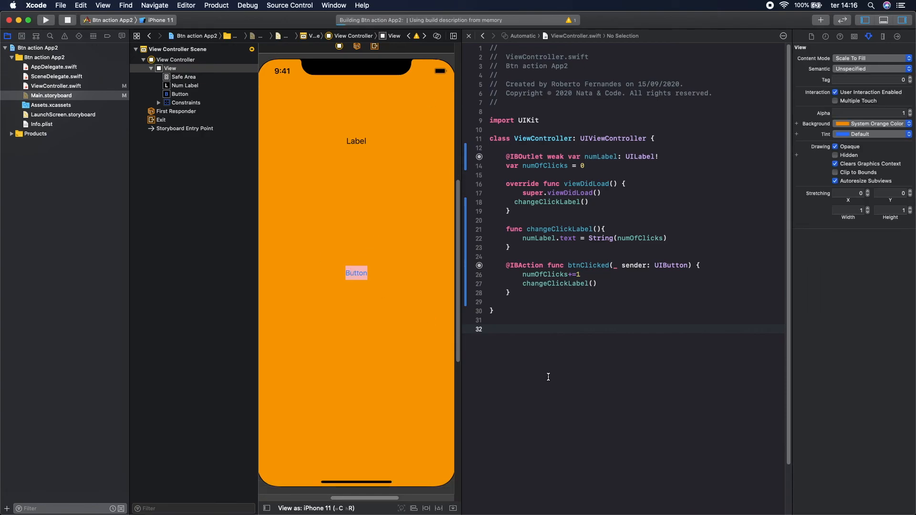
{"action": "left_click", "coordinate": [45, 19]}
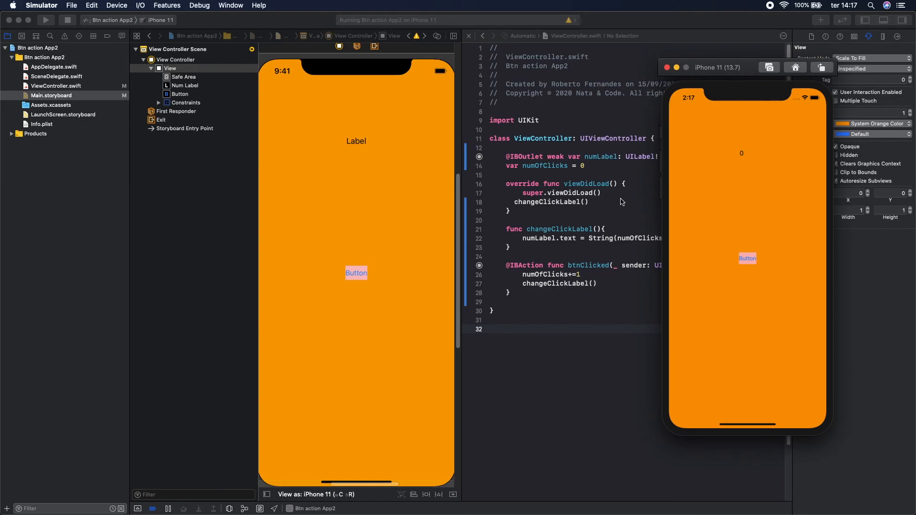
Tap the pink Button in Simulator so the label counts up to 6.
{"action": "left_click", "coordinate": [747, 258]}
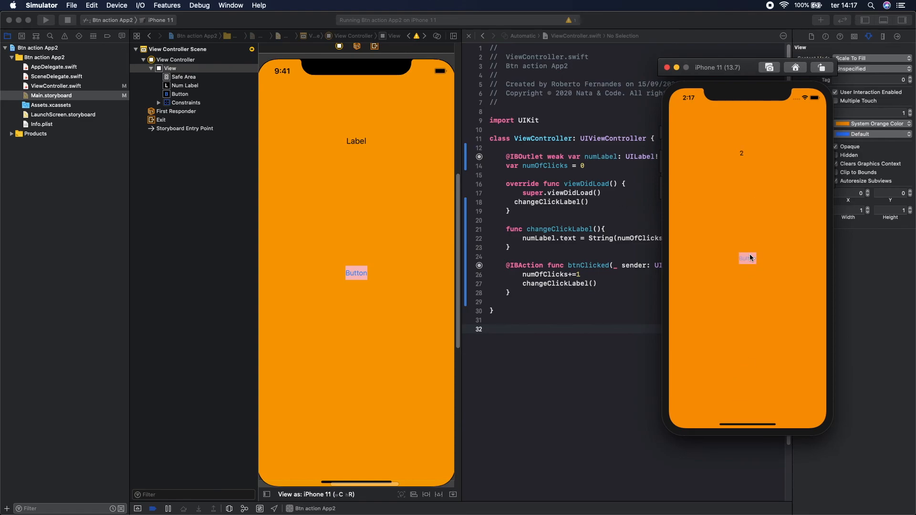
{"action": "left_click", "coordinate": [747, 258]}
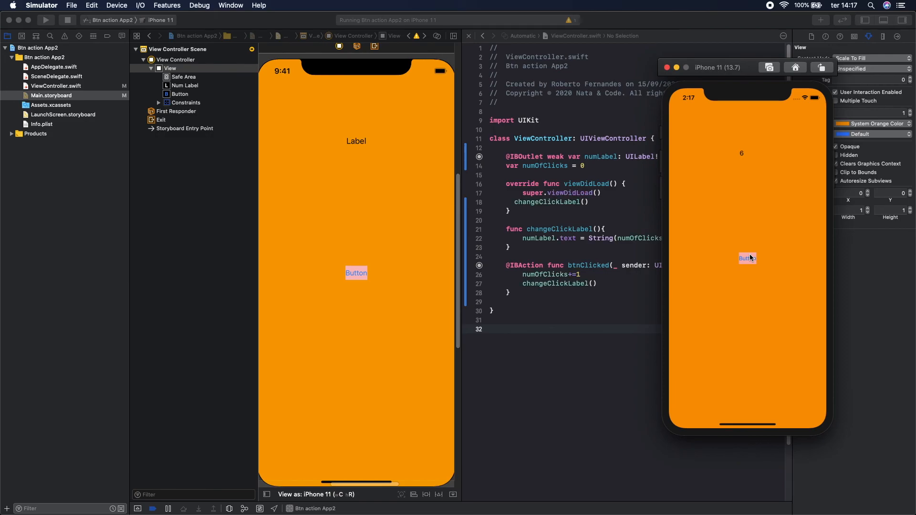
{"action": "mouse_move", "coordinate": [761, 81]}
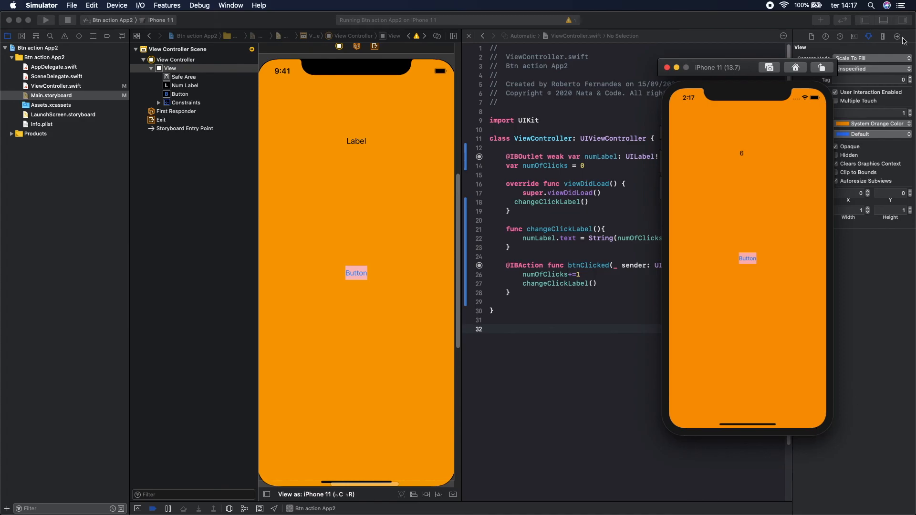
{"action": "mouse_move", "coordinate": [814, 150]}
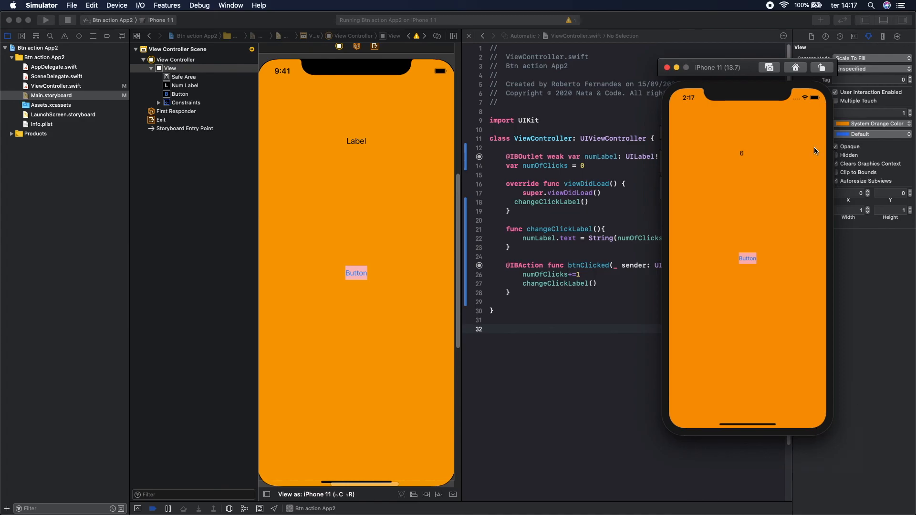
{"action": "mouse_move", "coordinate": [811, 130]}
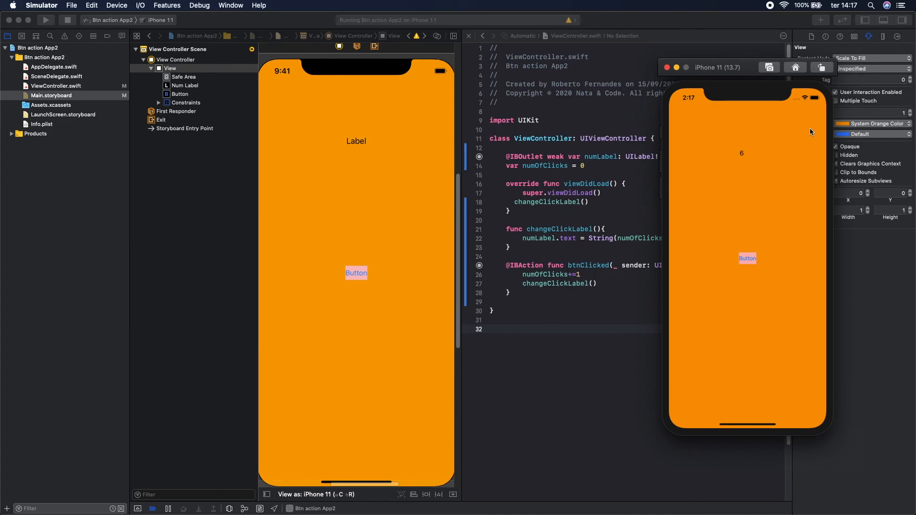